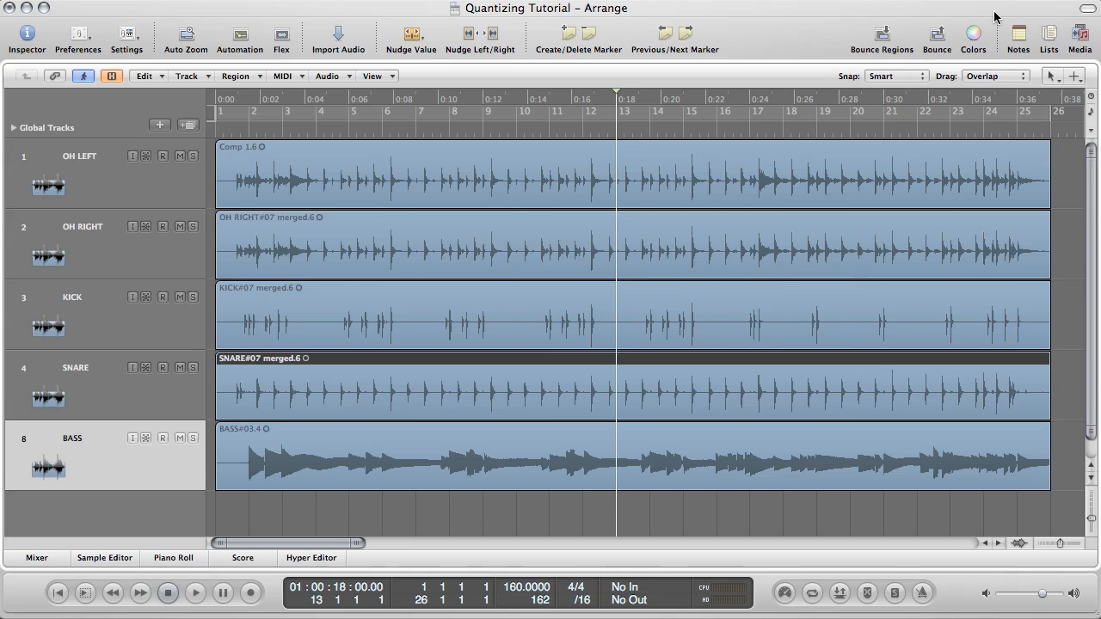
mouse_move(894, 33)
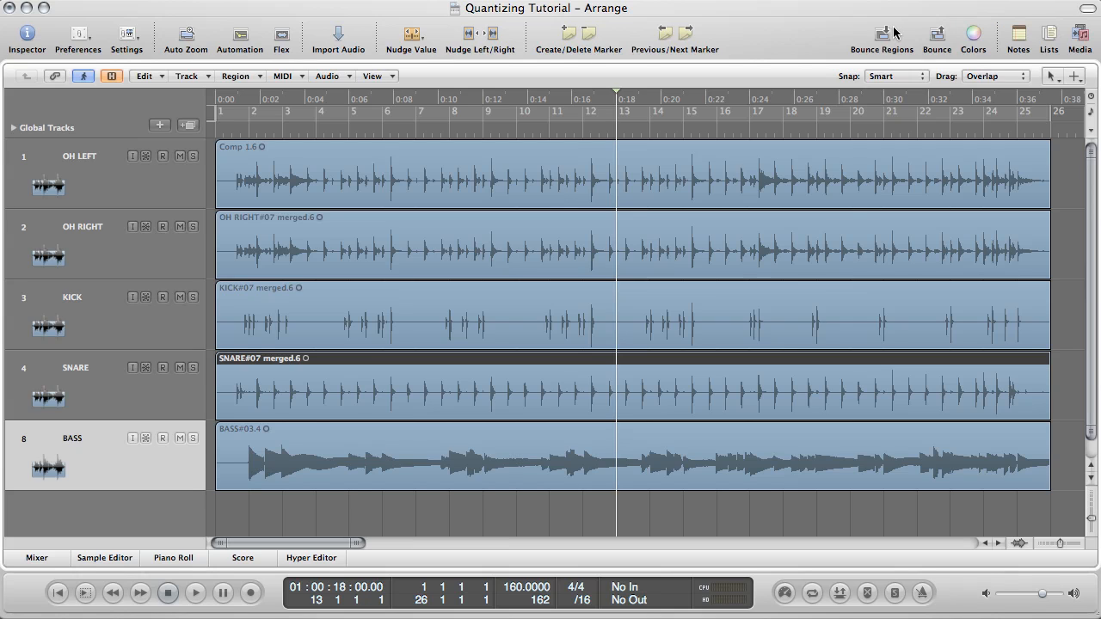
mouse_move(822, 36)
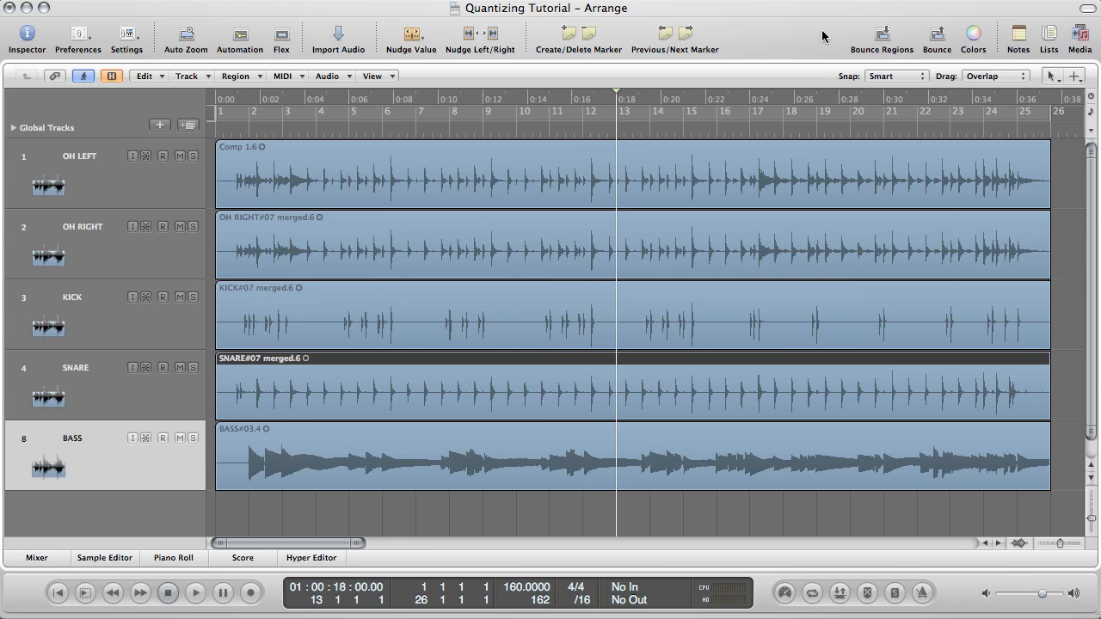
- Audition the arrangement and turn on flex view so all five tracks show flex mode Off
left_click(194, 592)
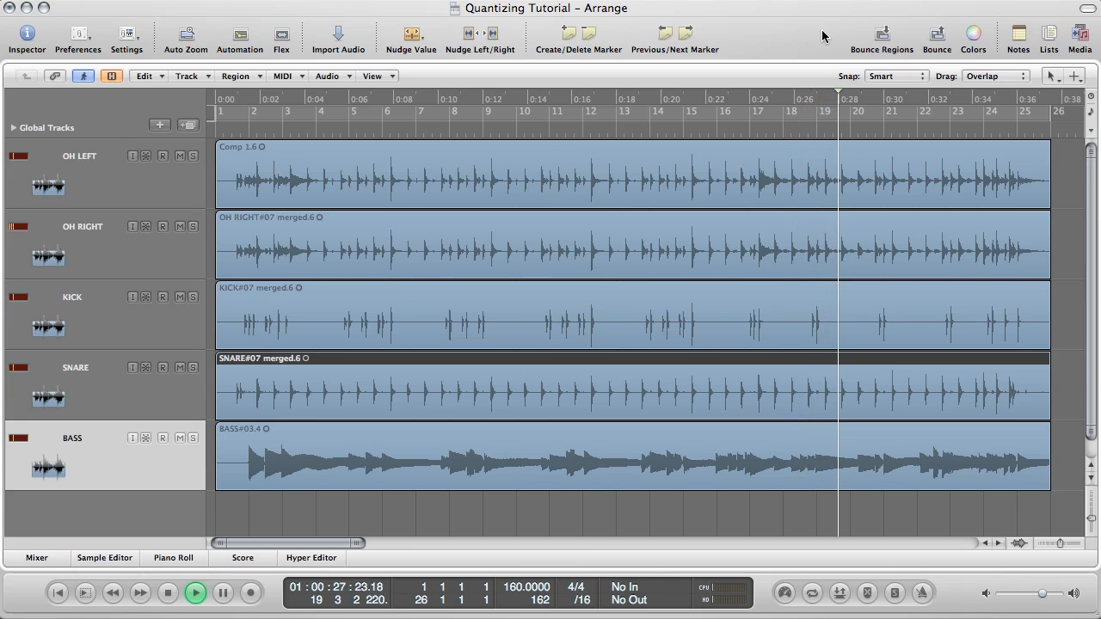
left_click(715, 98)
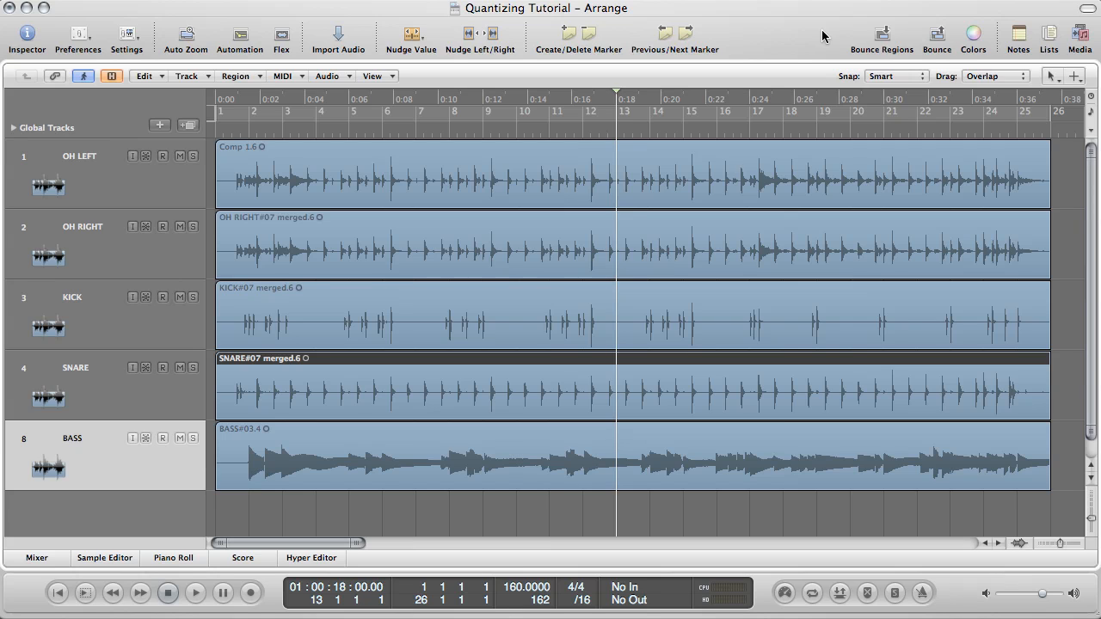
left_click(195, 592)
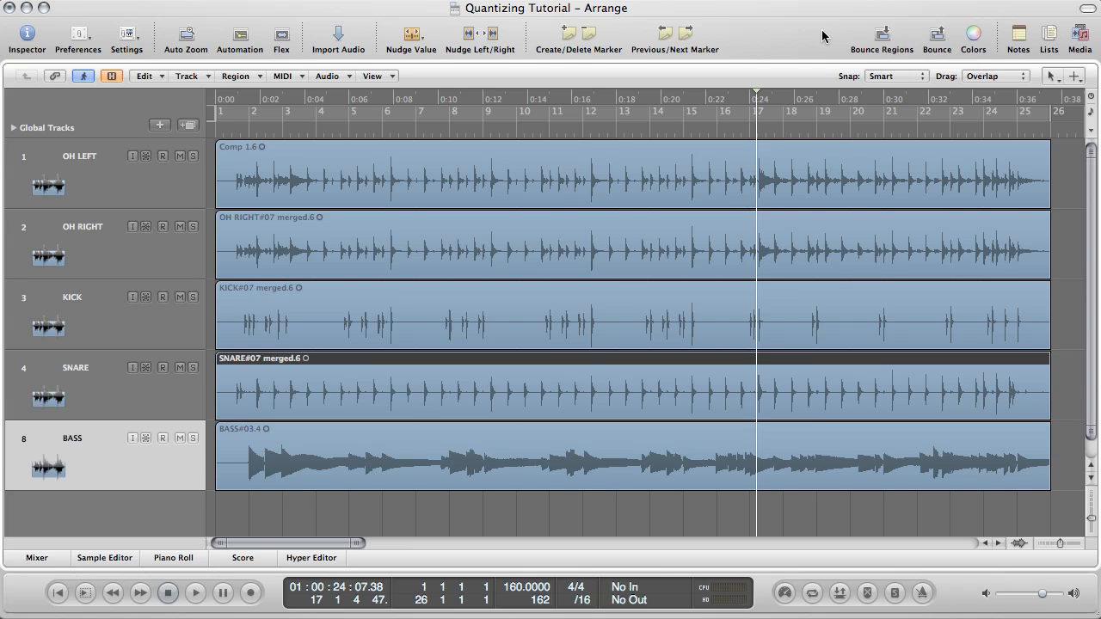
mouse_move(662, 4)
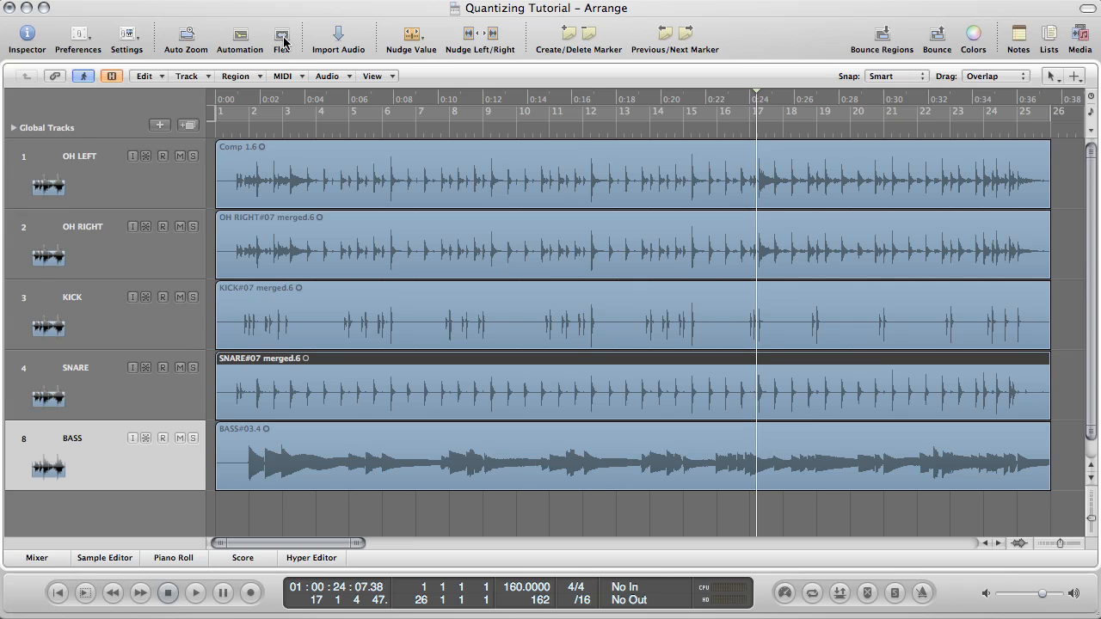
left_click(282, 34)
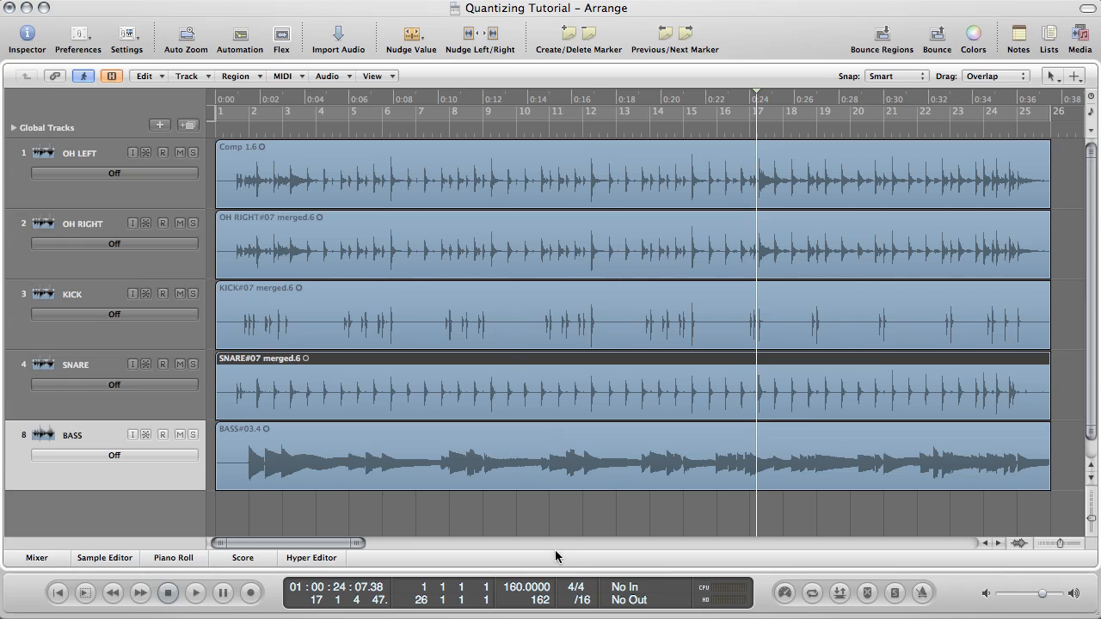
mouse_move(516, 595)
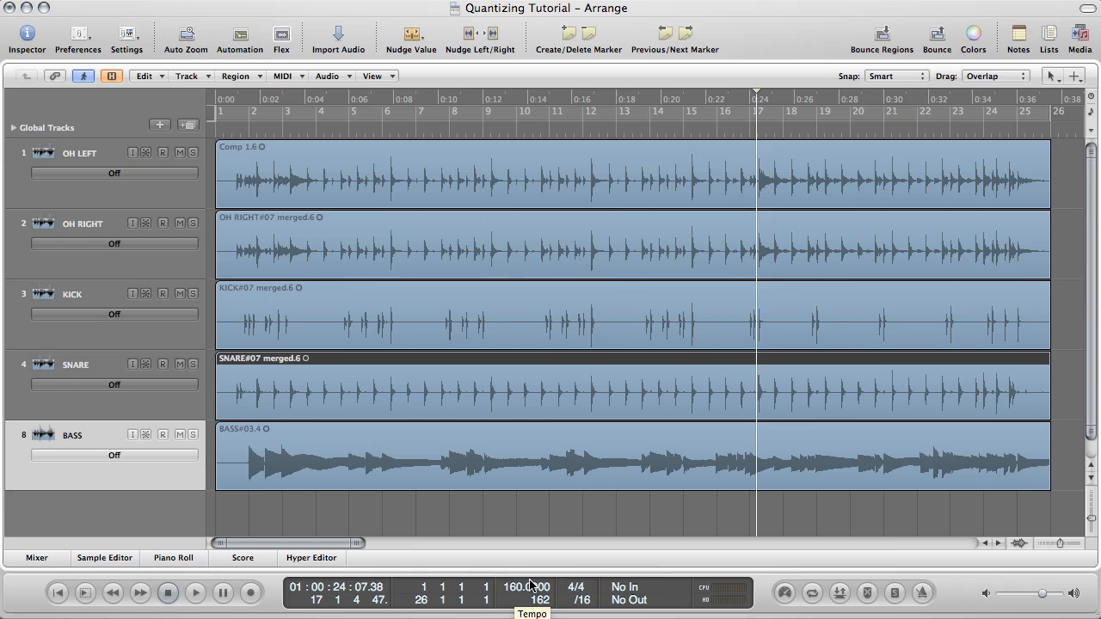
left_click(195, 592)
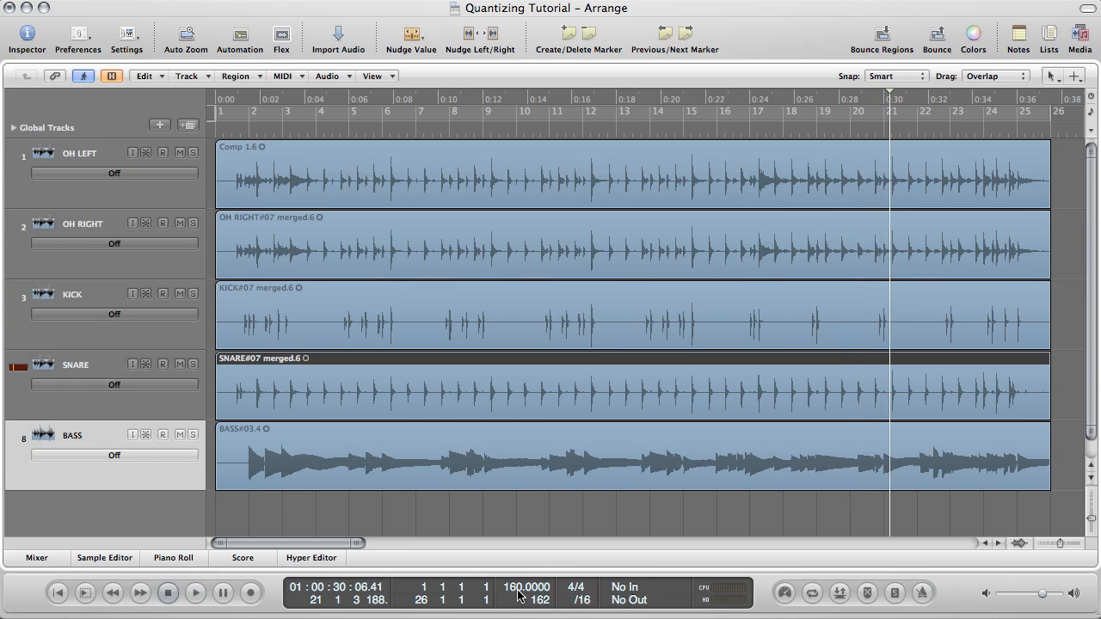
mouse_move(526, 591)
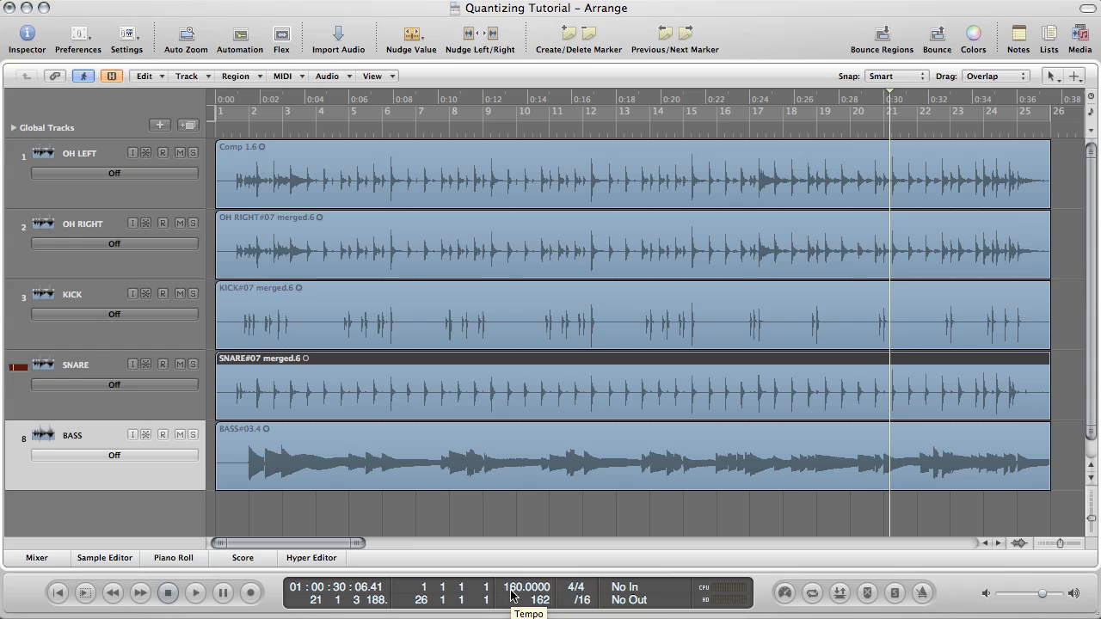
mouse_move(524, 566)
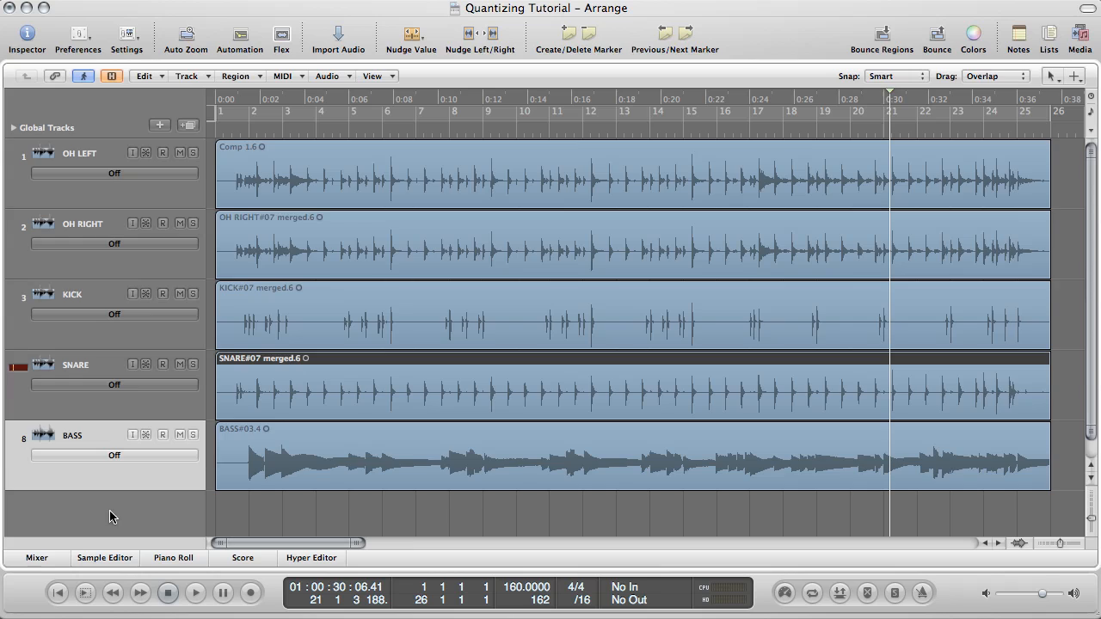
- Show the mixer and set the drum group's phase-locked audio editing option in Group Settings
left_click(36, 557)
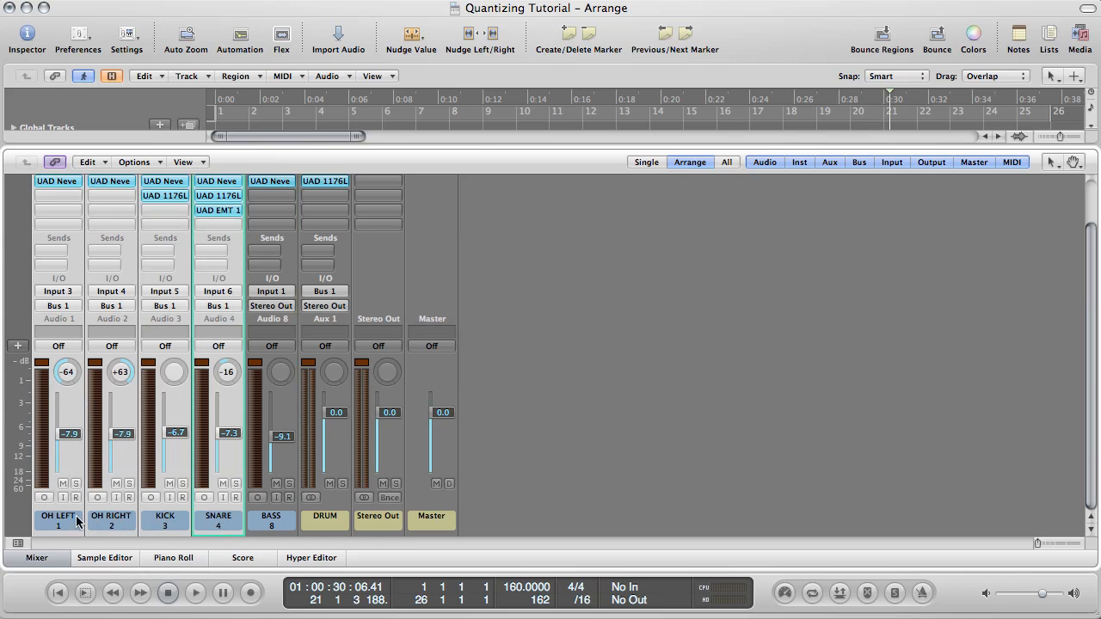
mouse_move(138, 516)
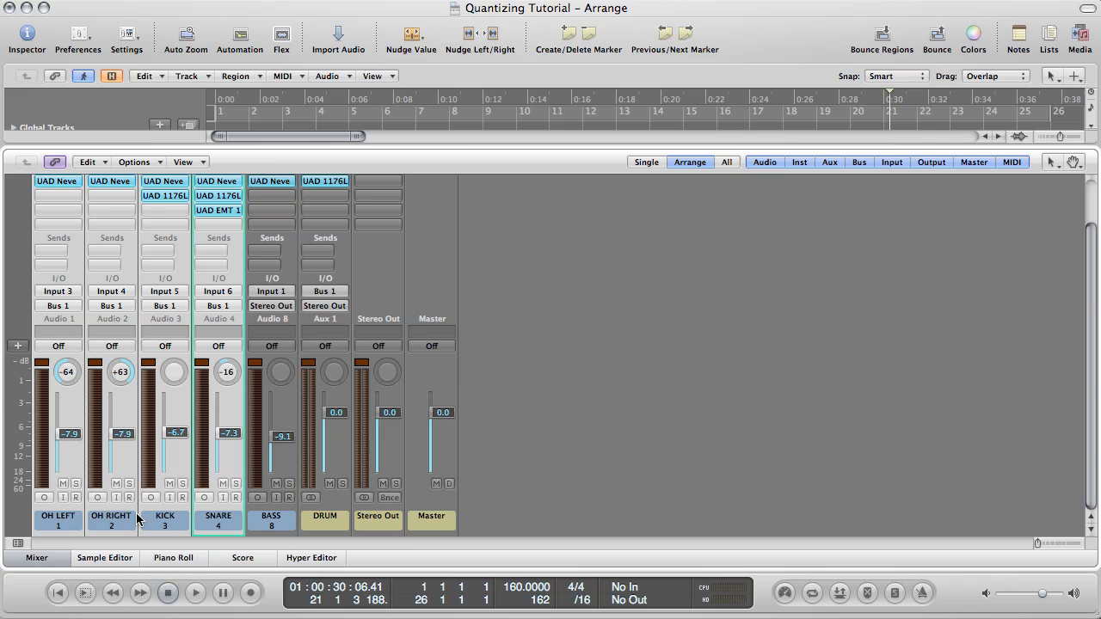
mouse_move(61, 337)
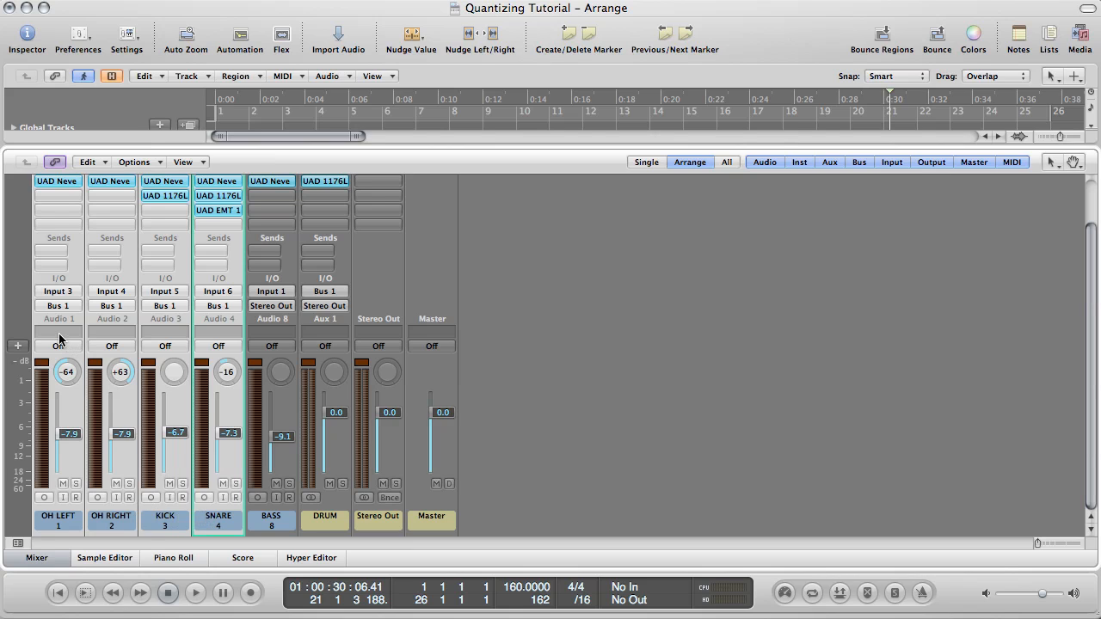
left_click(59, 332)
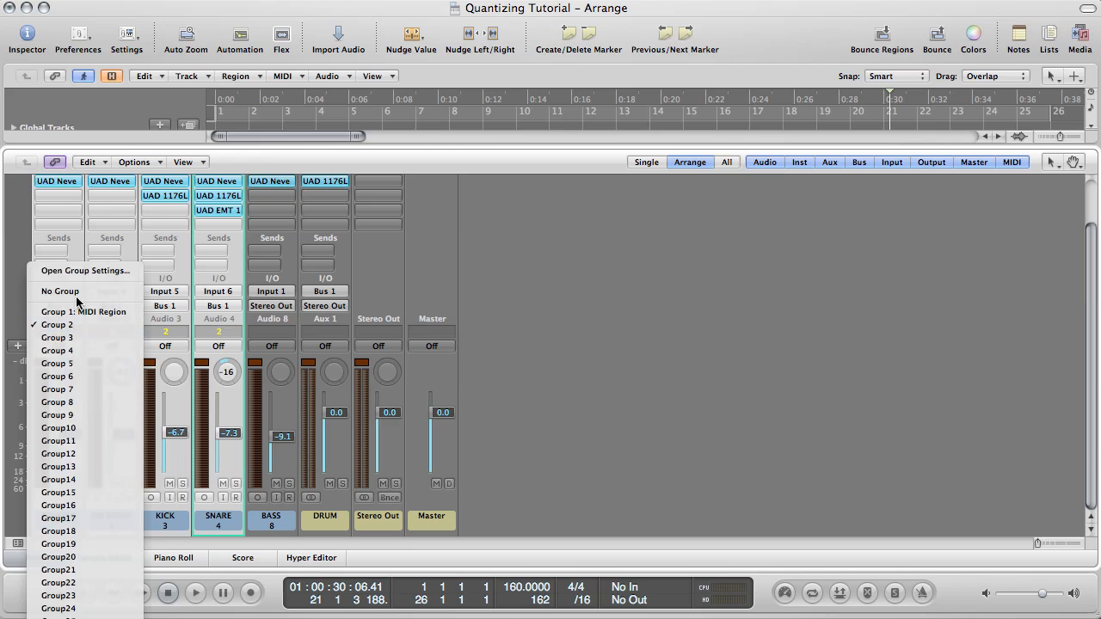
left_click(86, 270)
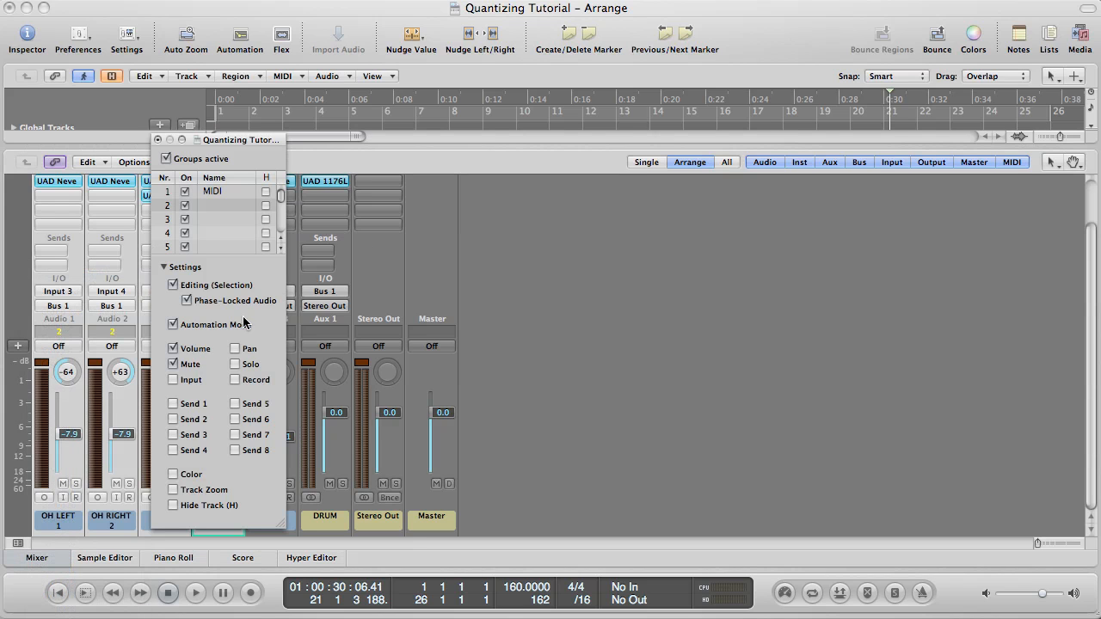
left_click(173, 299)
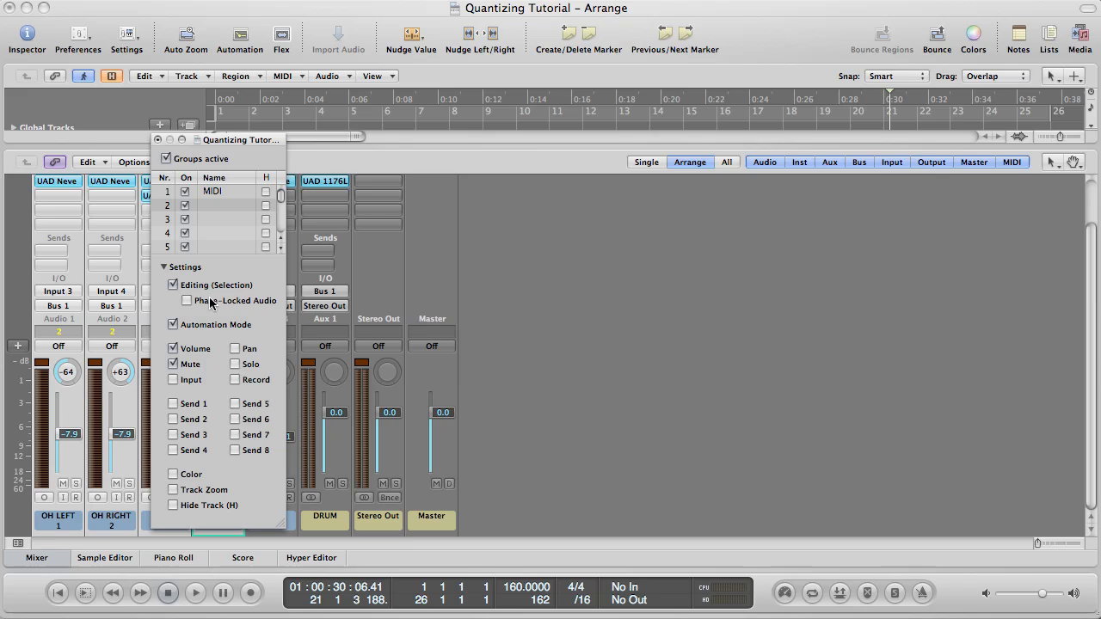
left_click(186, 299)
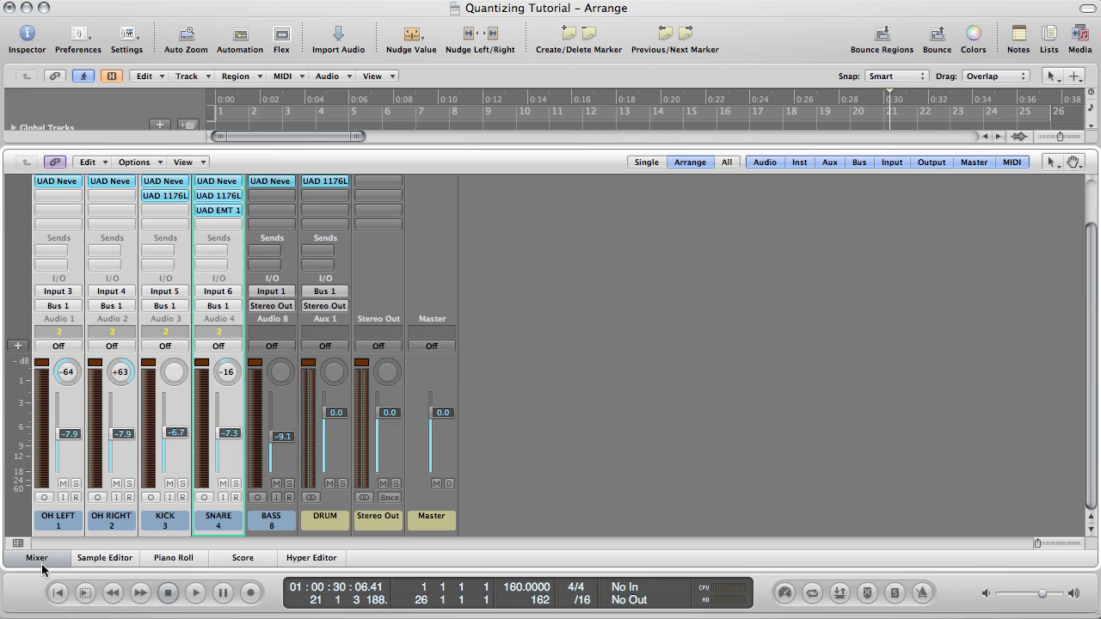
- Hide the mixer, re-enable flex view and set the drum tracks to Slicing flex mode
left_click(690, 161)
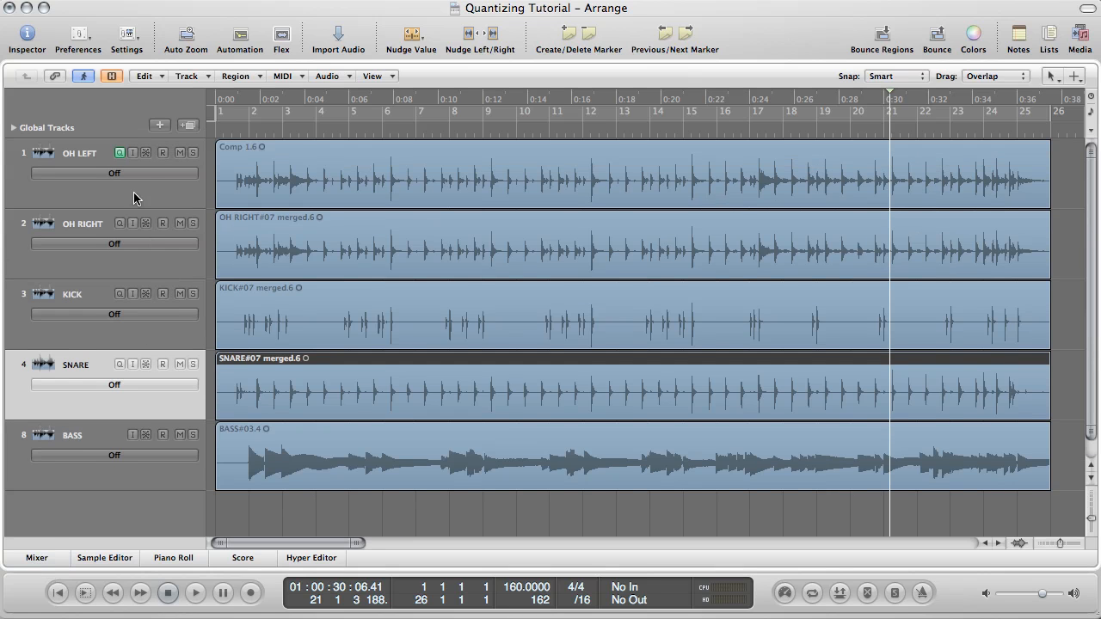
left_click(113, 172)
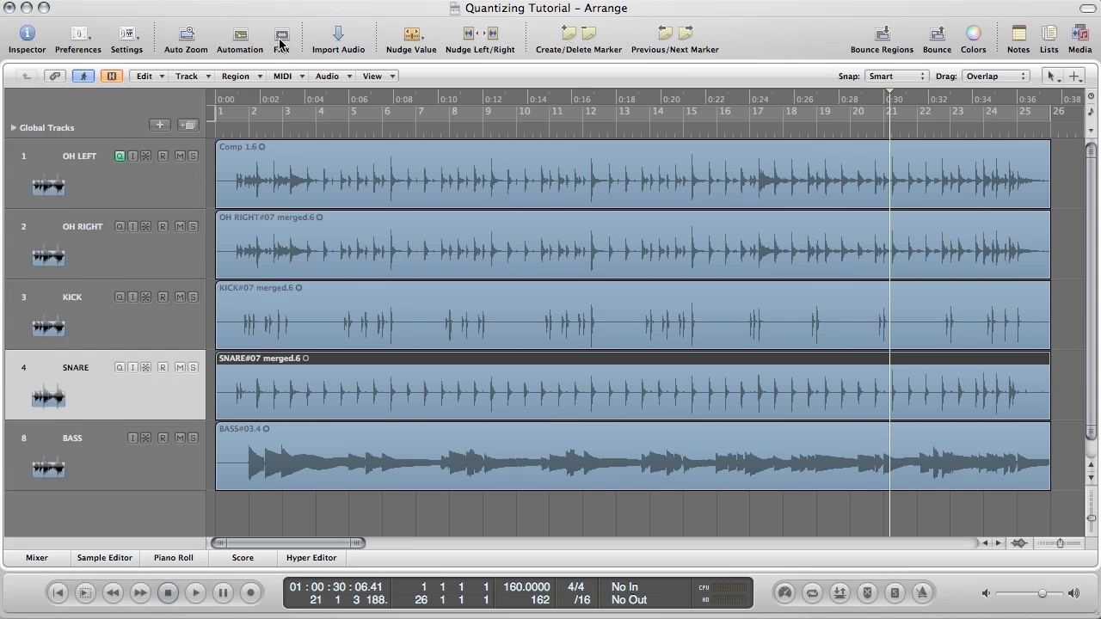
left_click(114, 172)
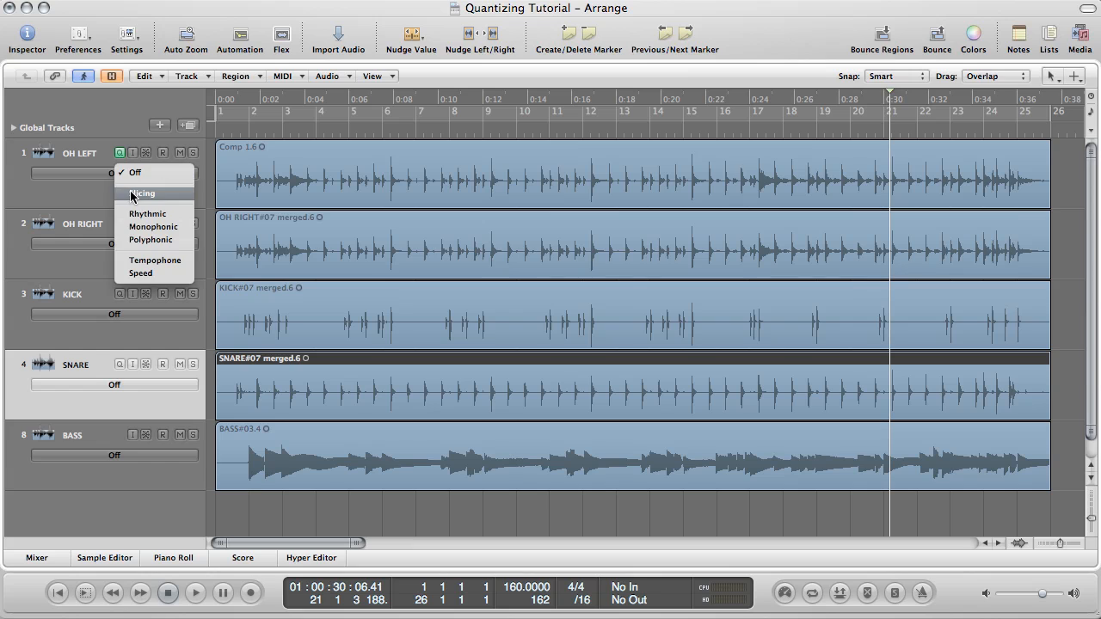
left_click(143, 193)
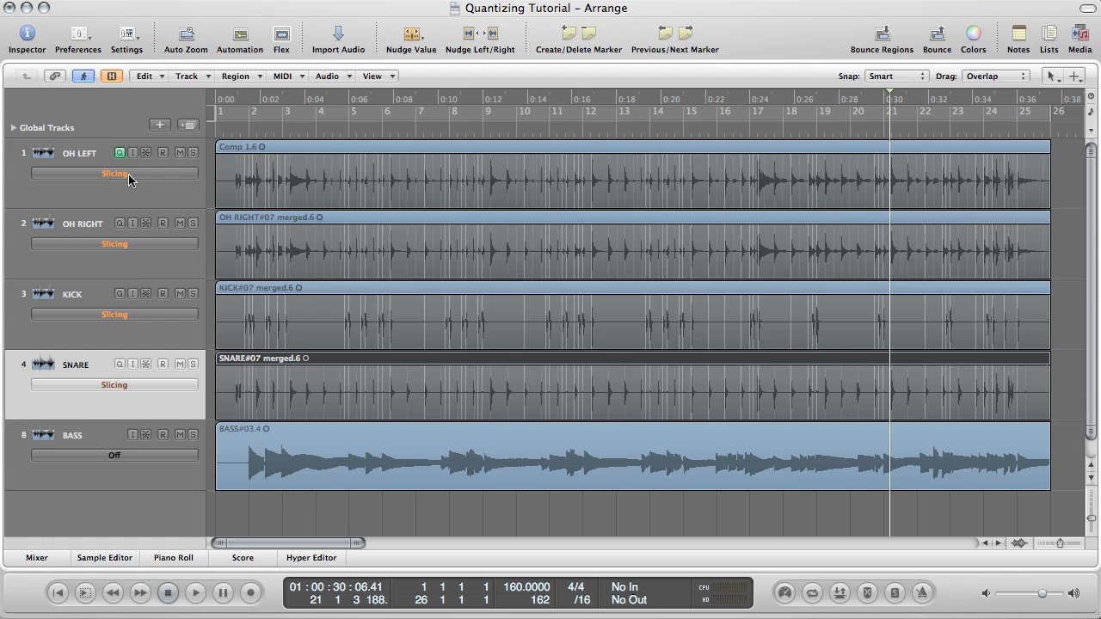
left_click(114, 172)
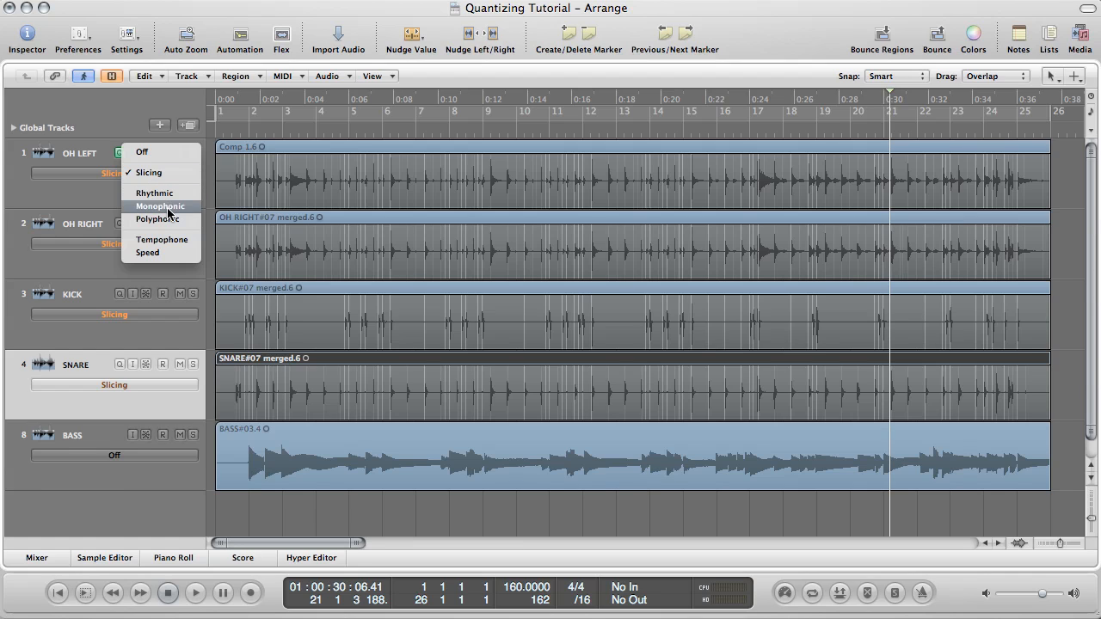
mouse_move(179, 174)
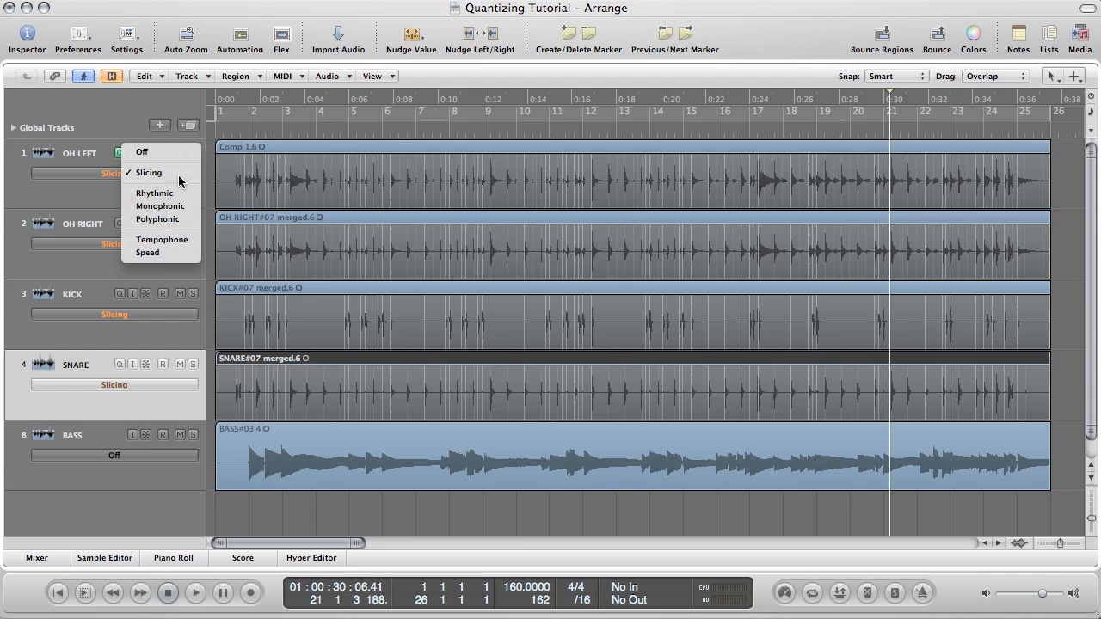
mouse_move(180, 210)
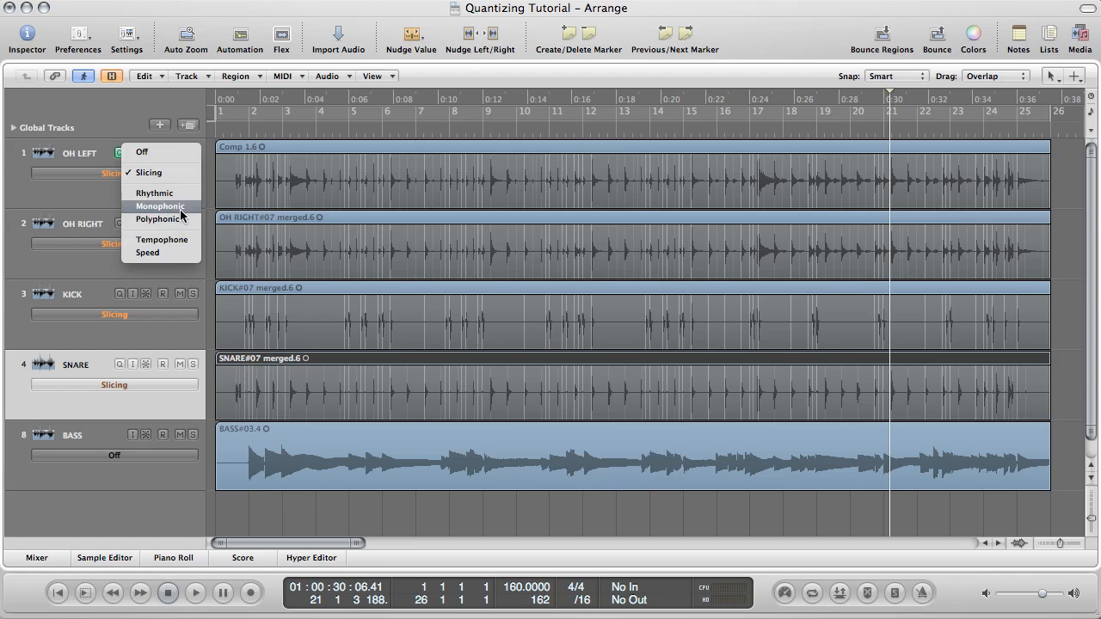
mouse_move(179, 255)
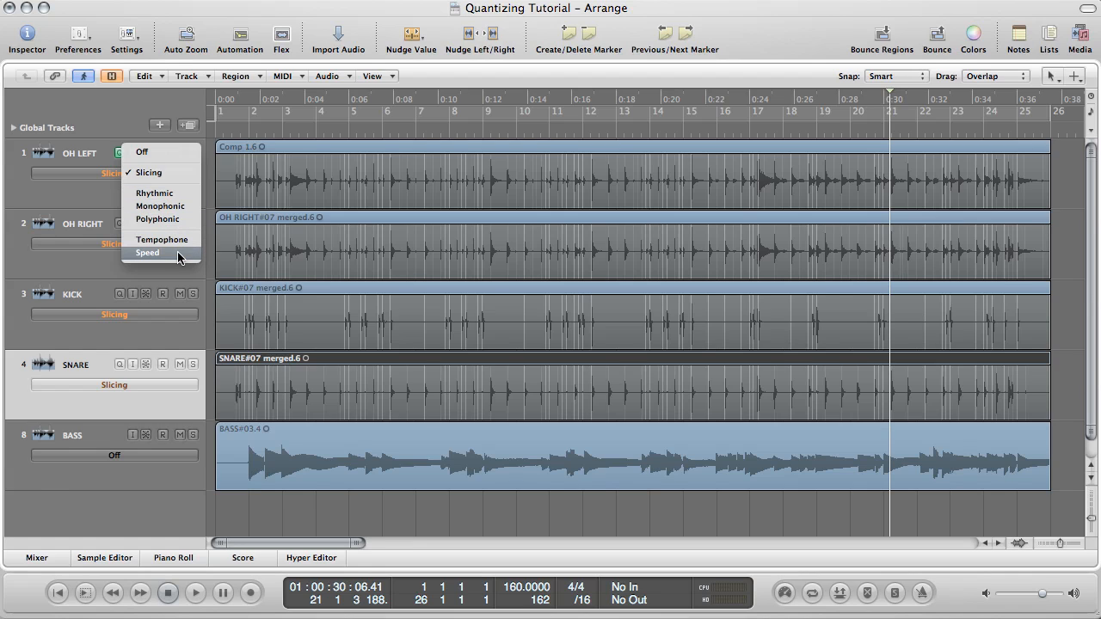
mouse_move(182, 206)
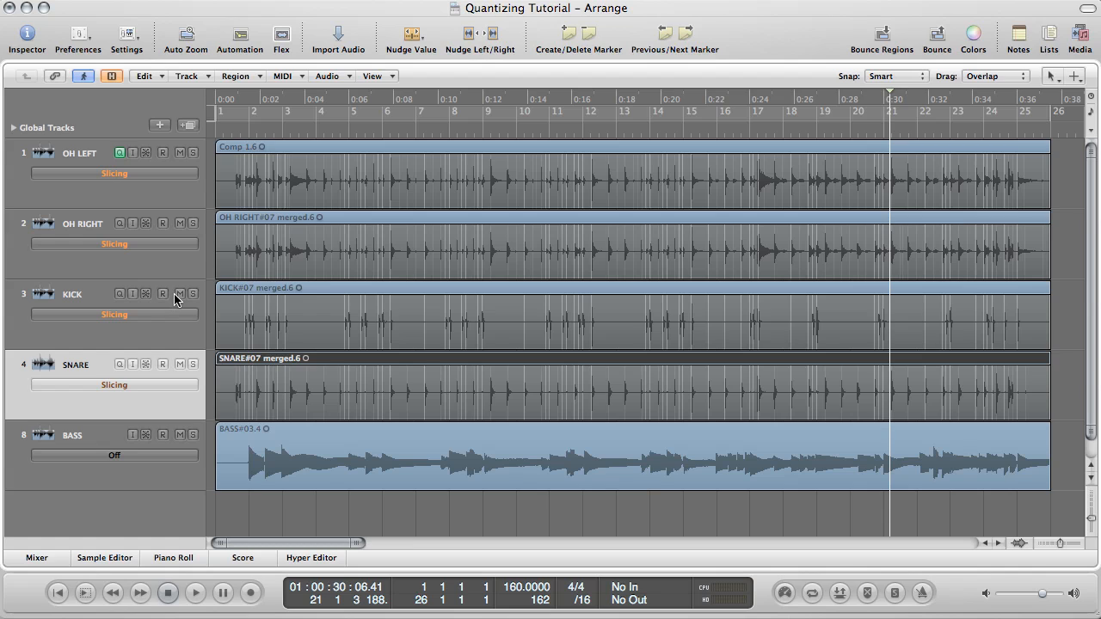
mouse_move(121, 296)
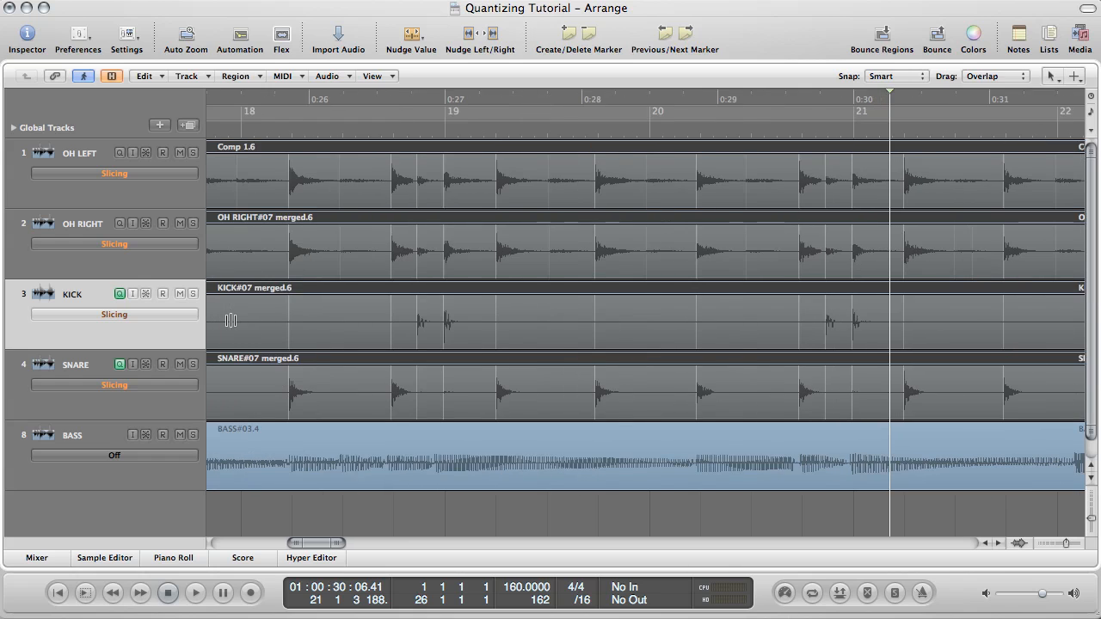
mouse_move(396, 302)
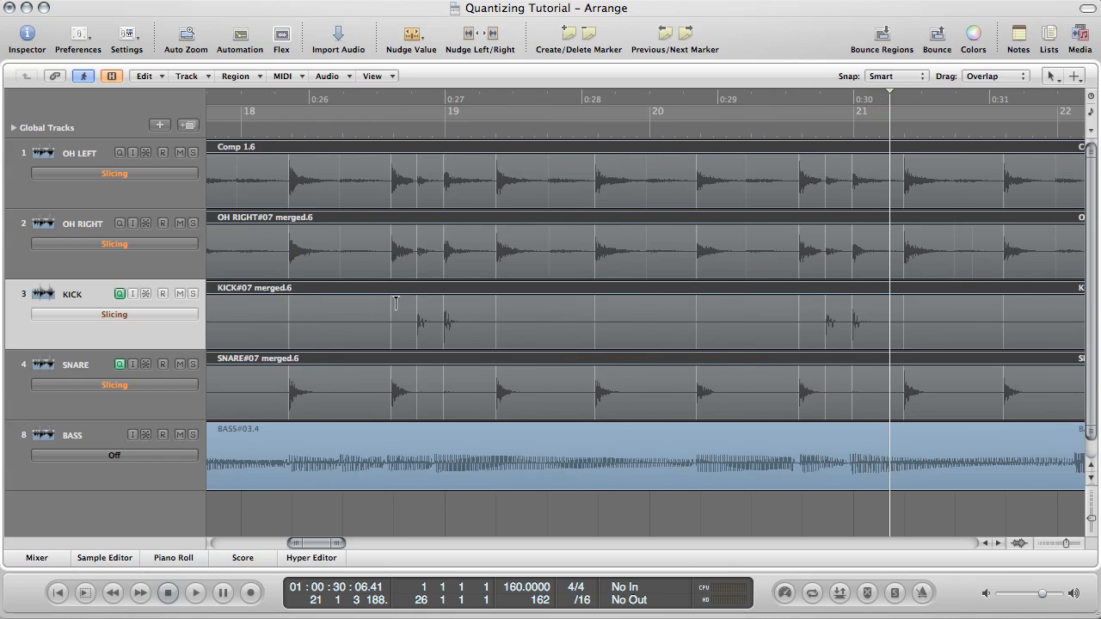
mouse_move(444, 323)
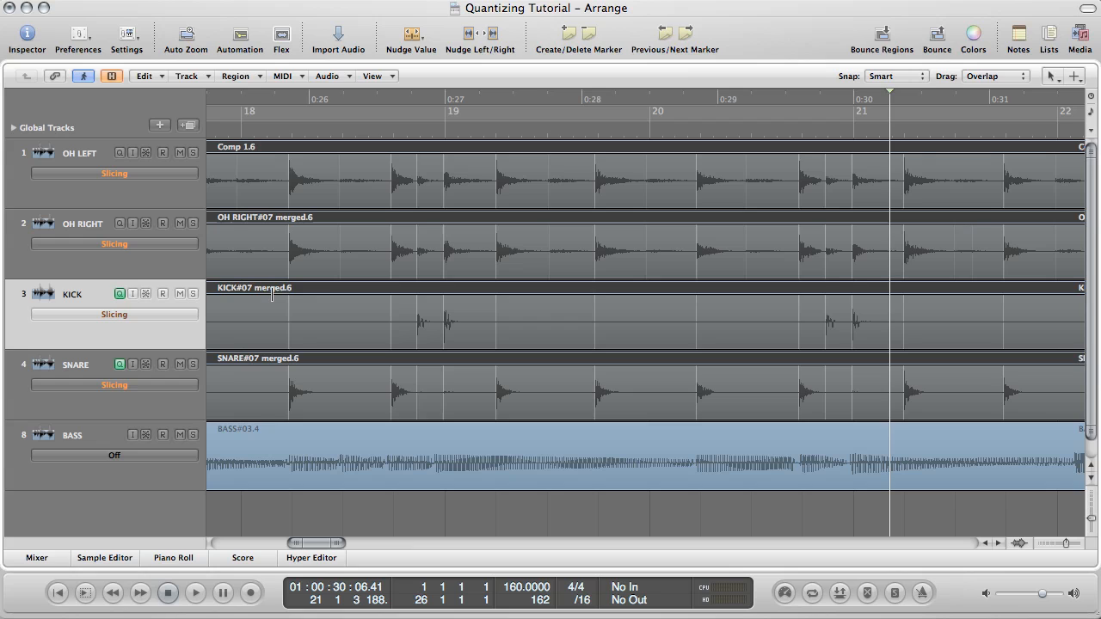
mouse_move(347, 316)
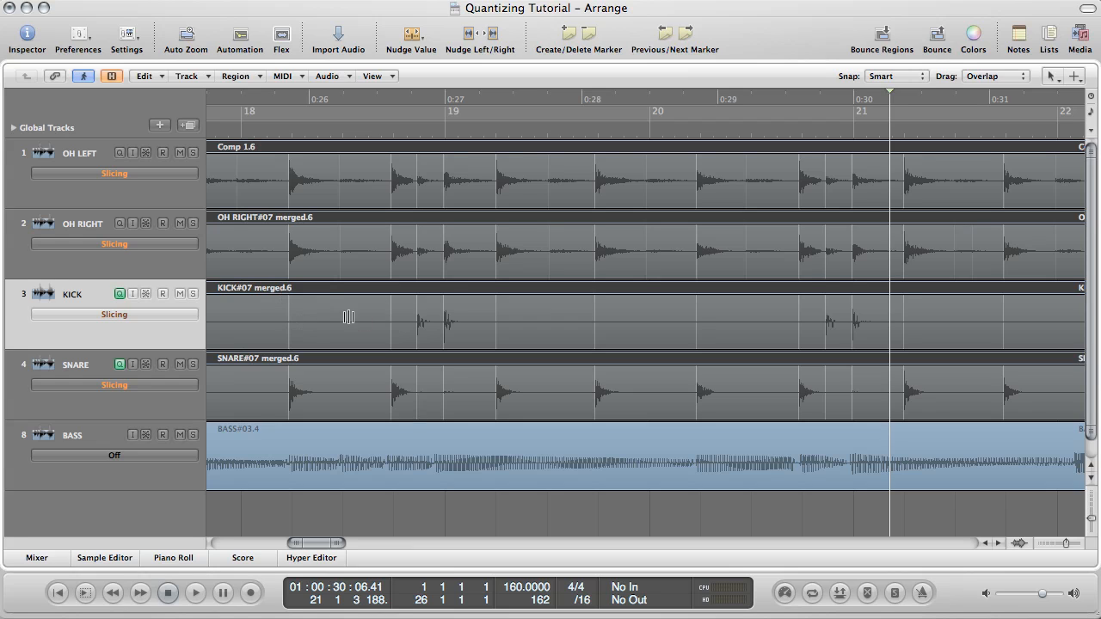
mouse_move(680, 320)
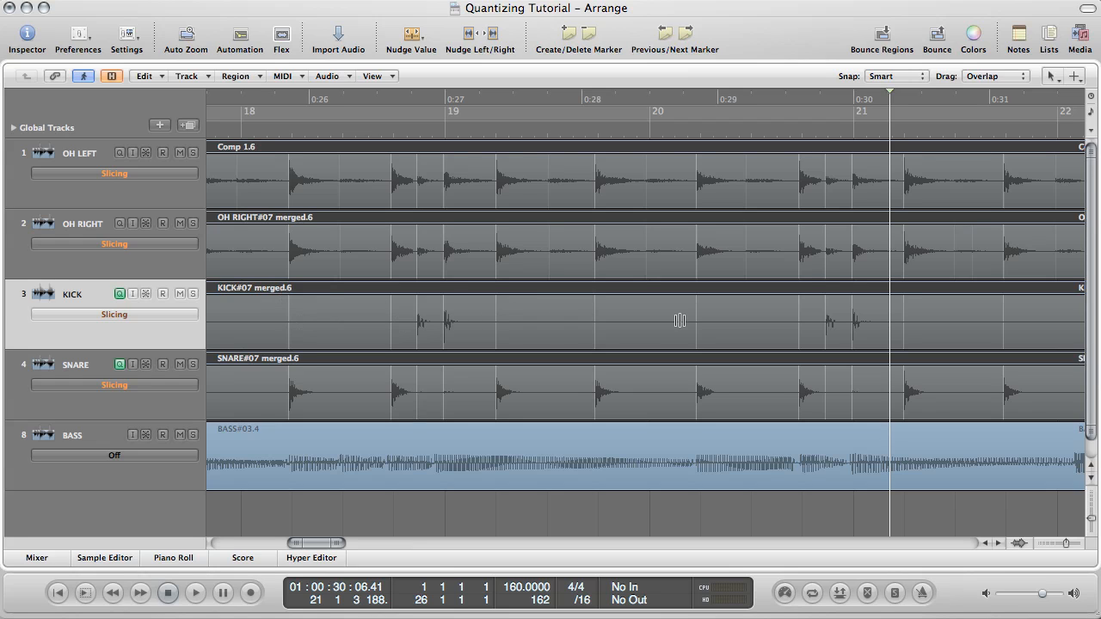
scroll("right", 3)
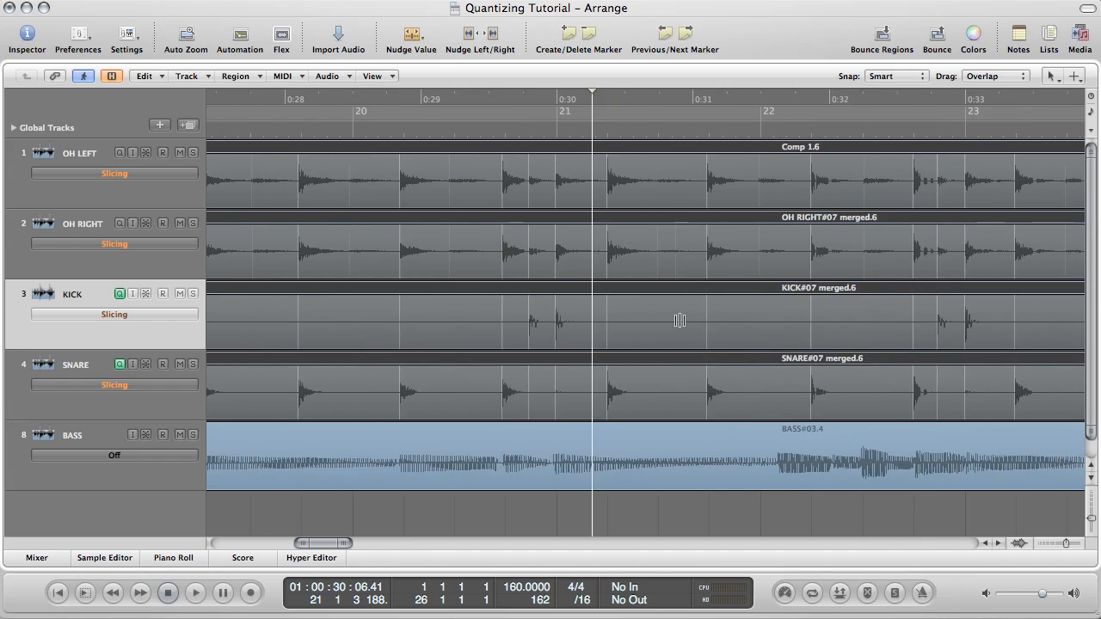
scroll("right", 3)
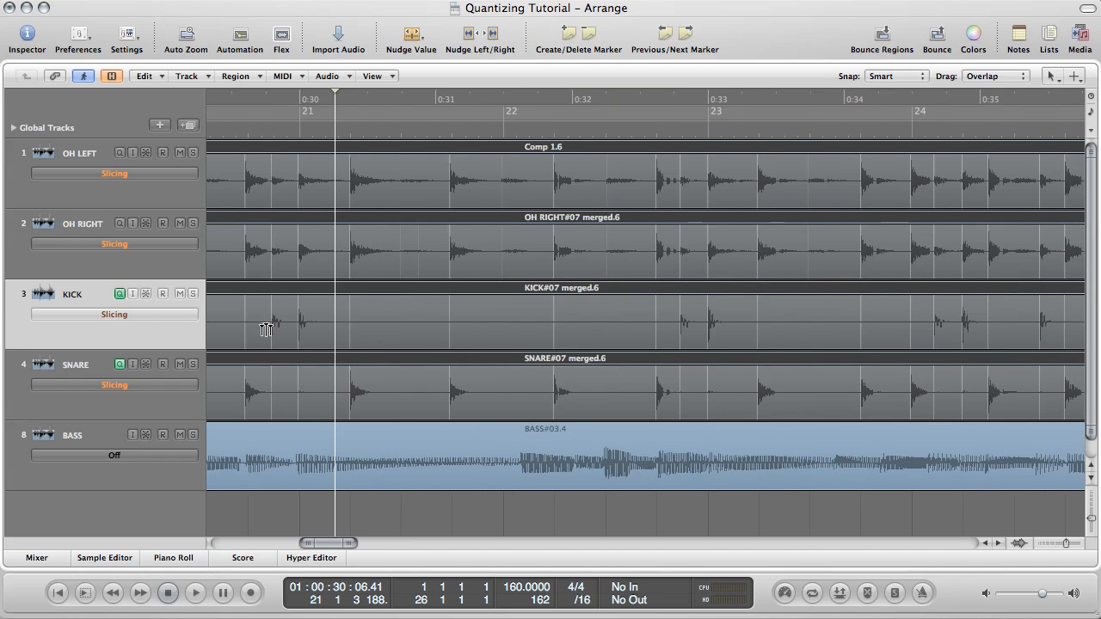
left_click(120, 292)
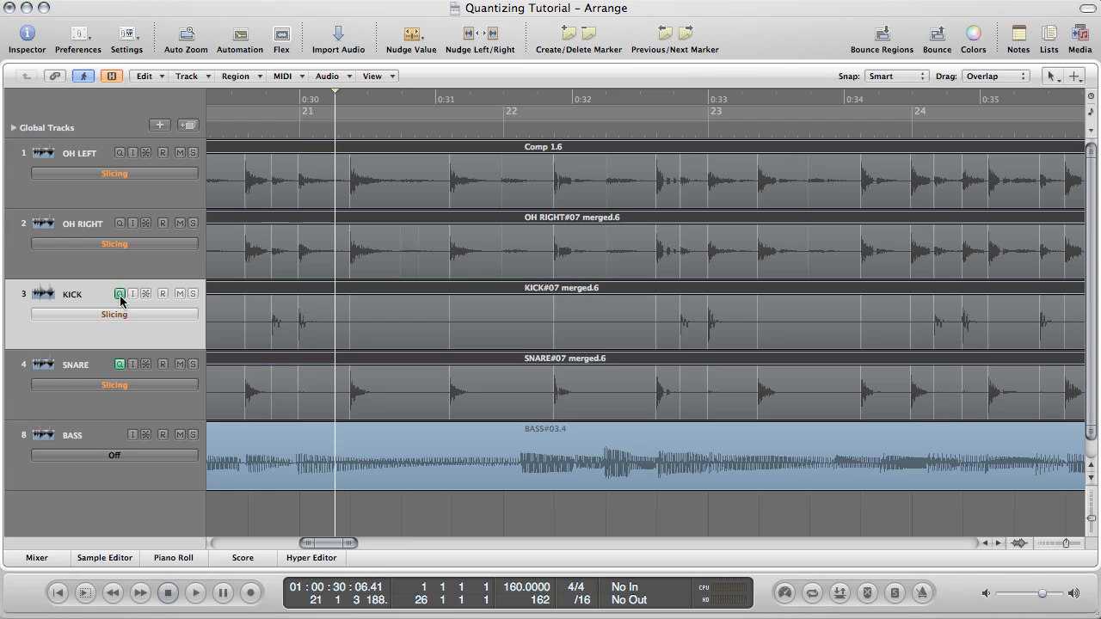
left_click(121, 293)
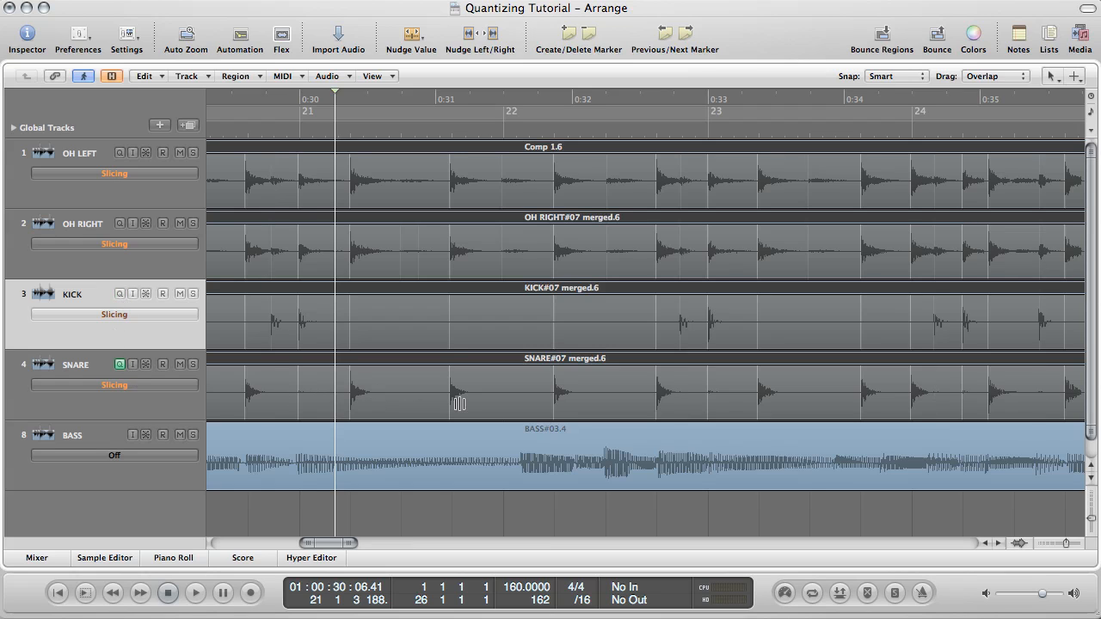
mouse_move(313, 403)
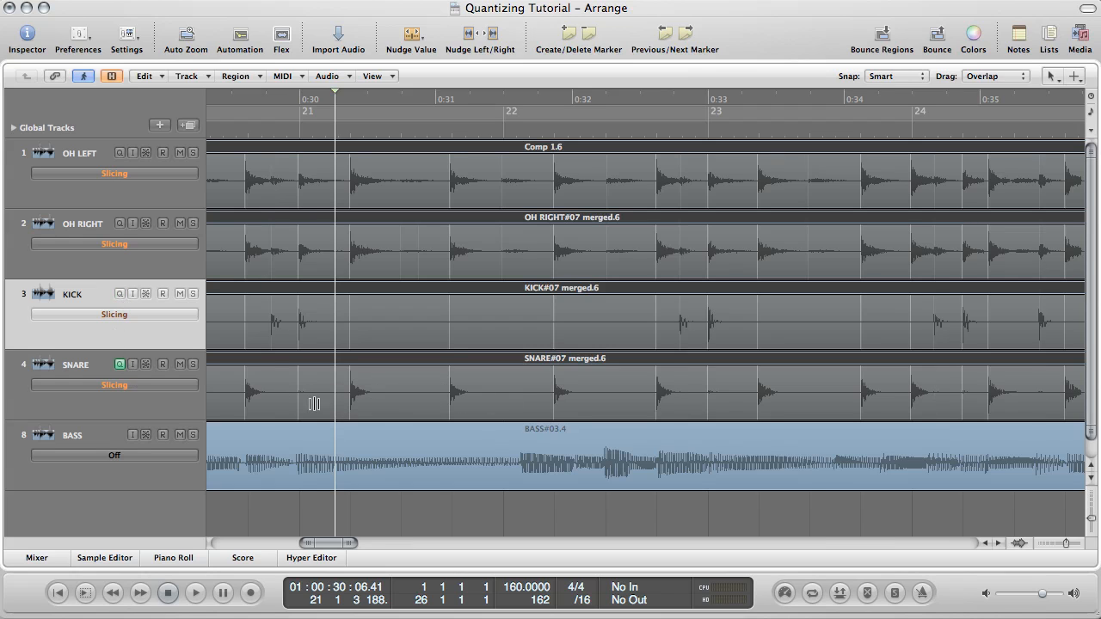
mouse_move(699, 406)
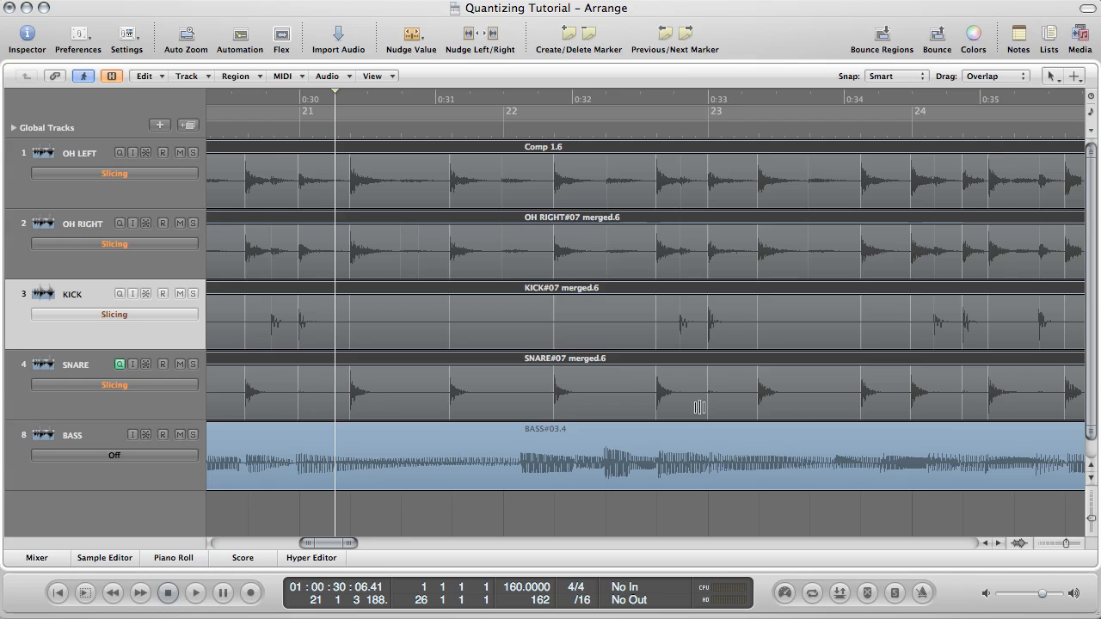
mouse_move(719, 379)
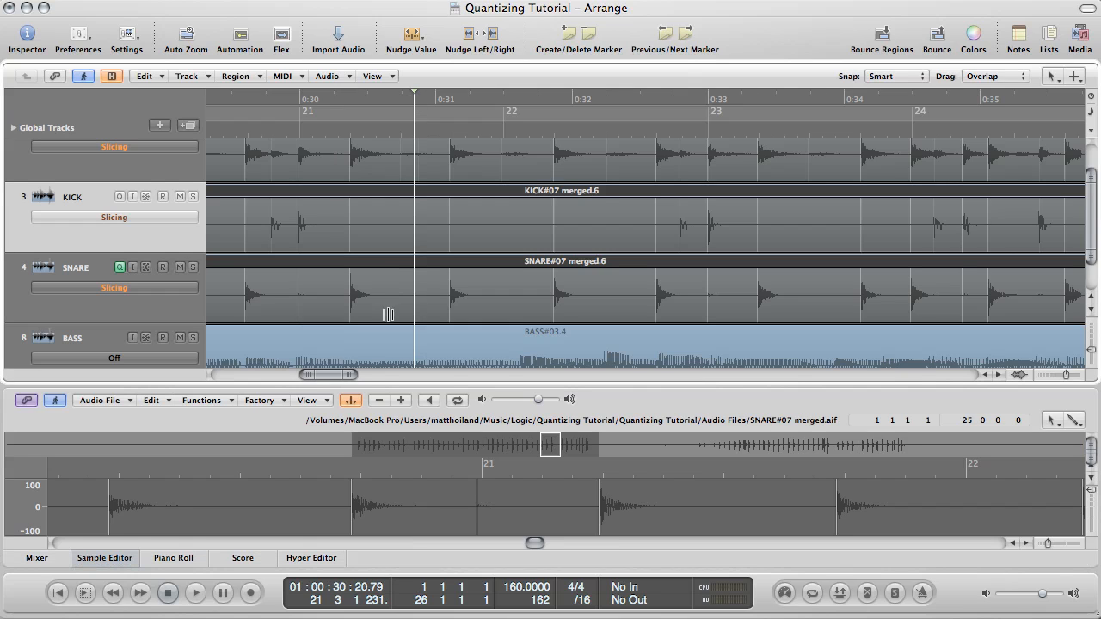
mouse_move(371, 287)
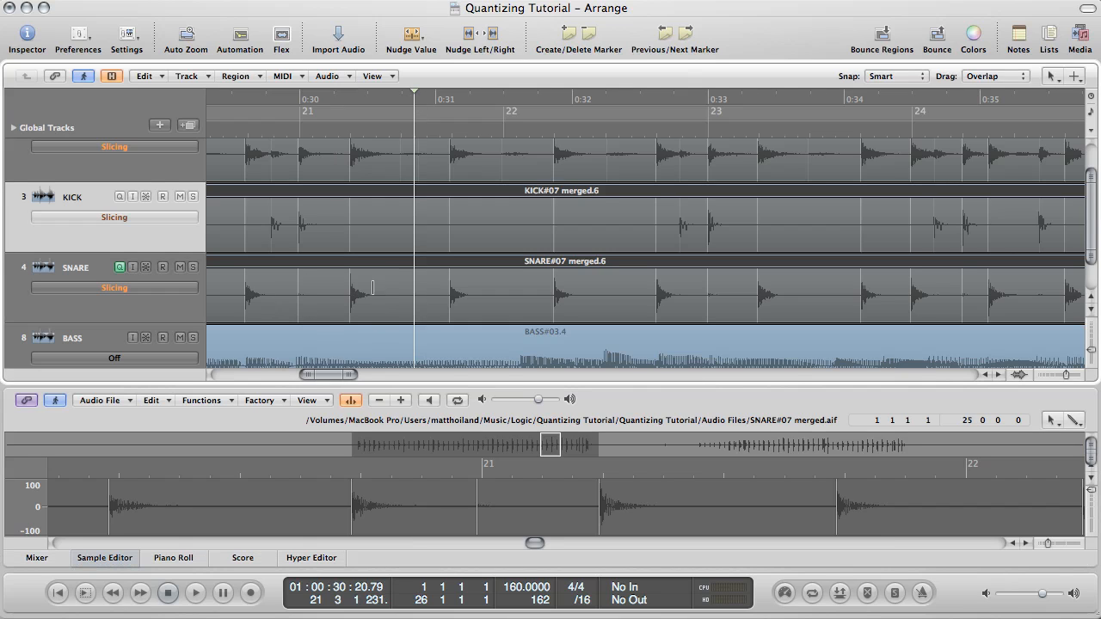
mouse_move(722, 296)
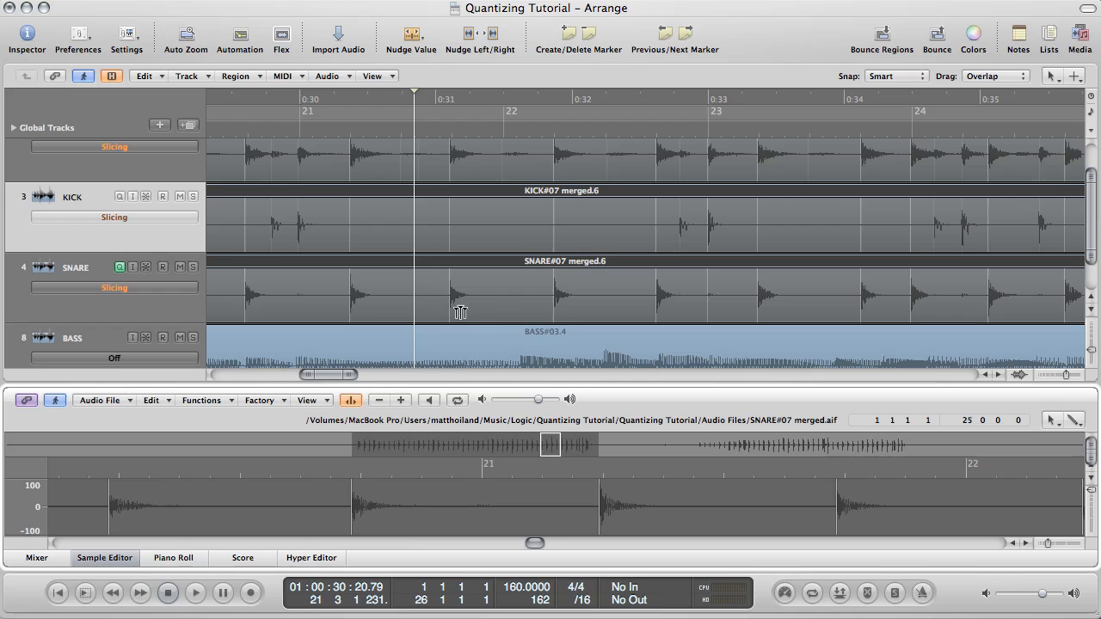
scroll("right", 3)
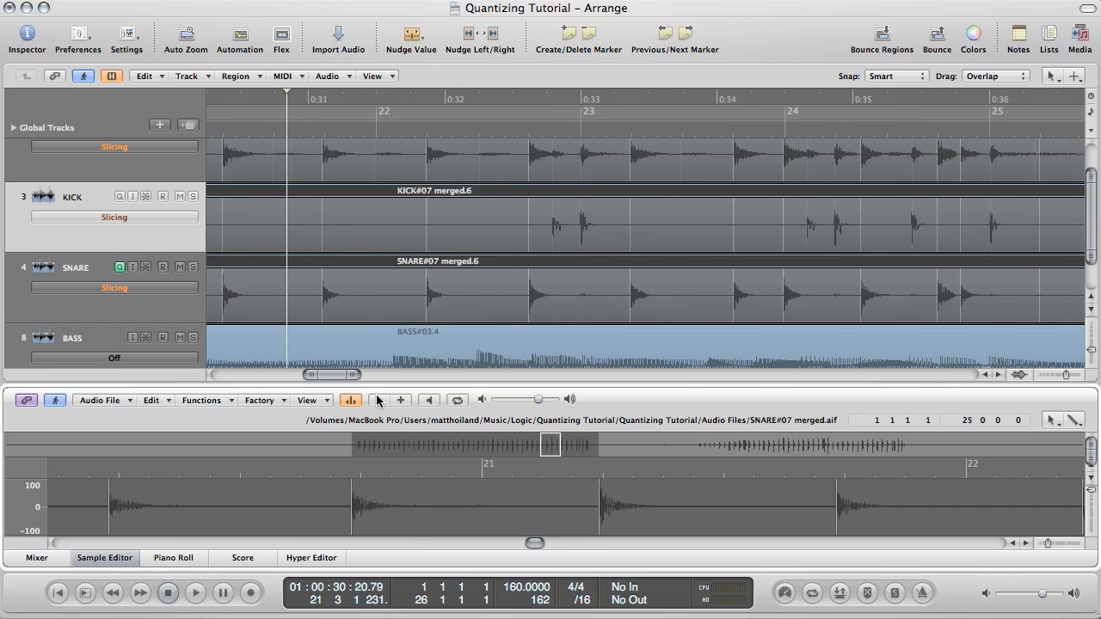
scroll("right", 3)
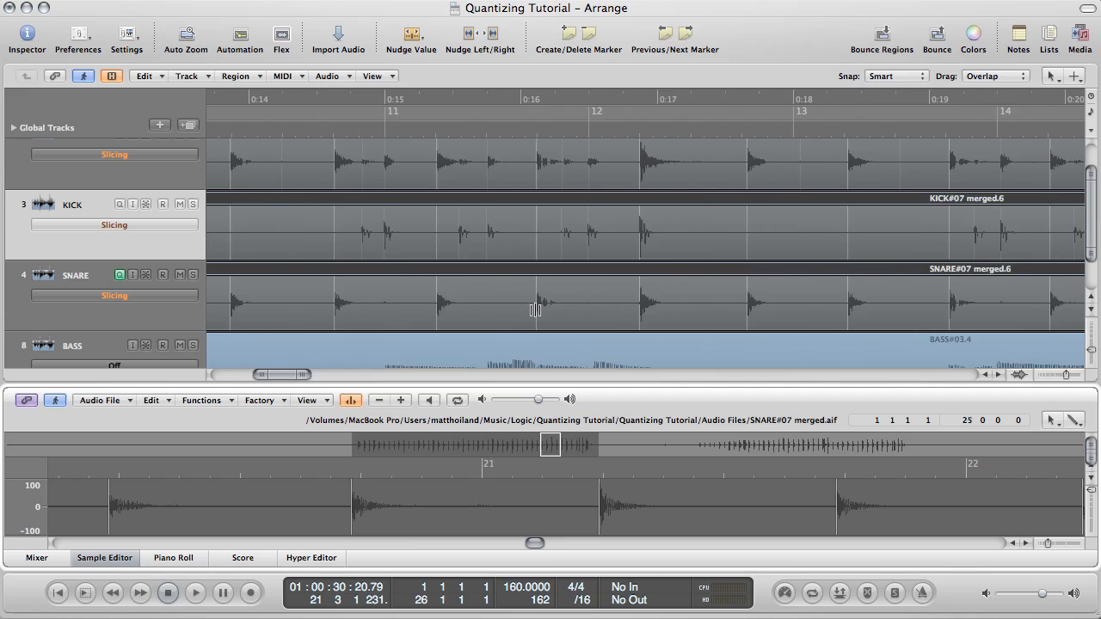
scroll("left", 3)
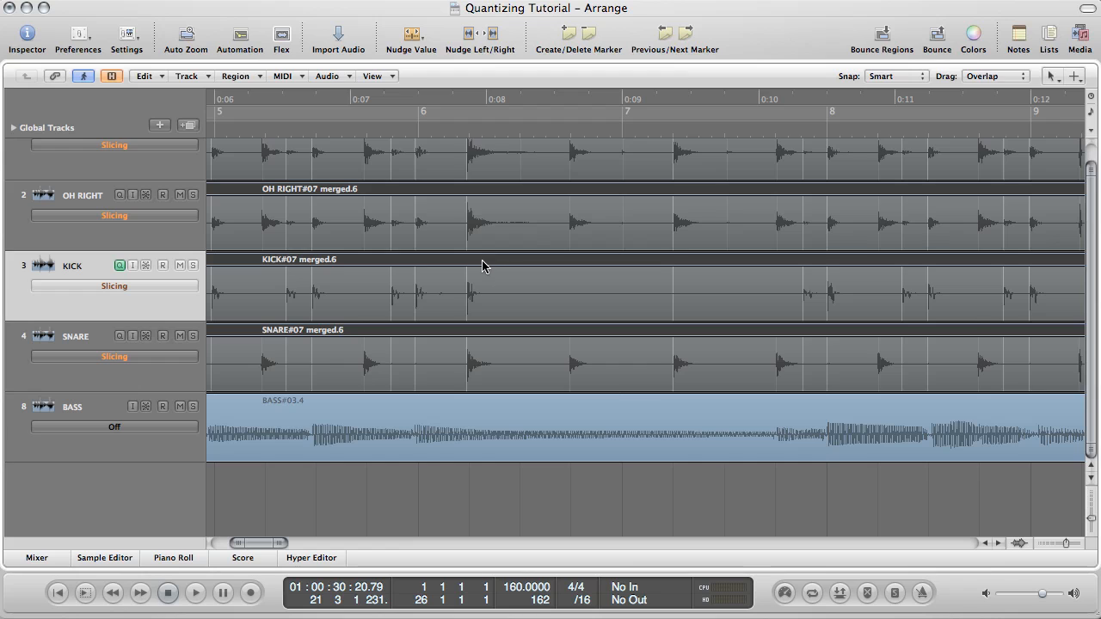
left_click(103, 558)
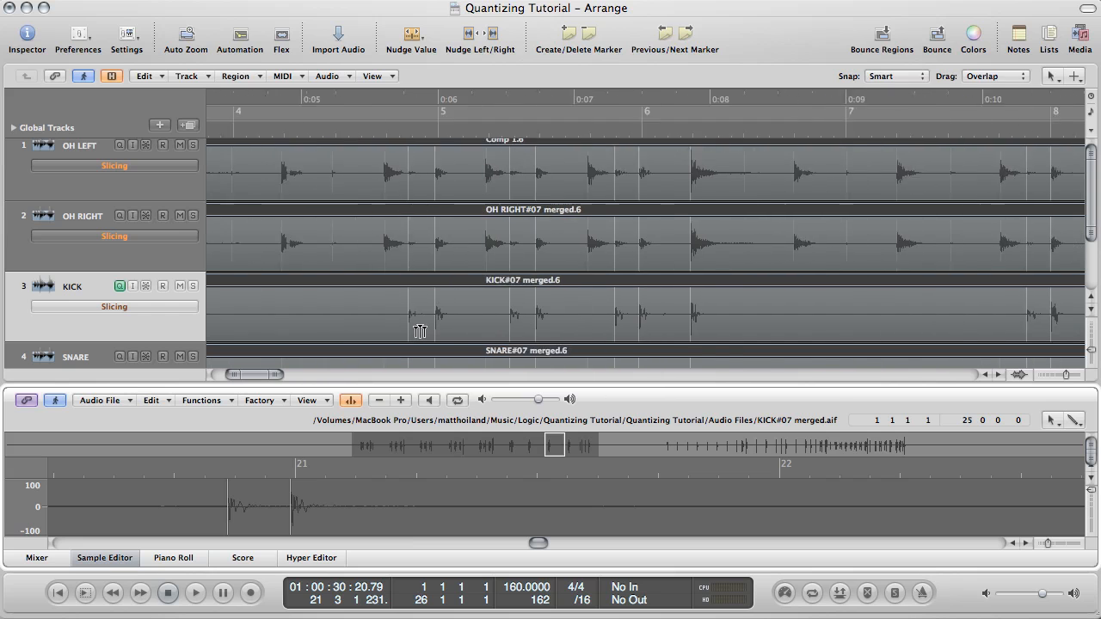
scroll("right", 3)
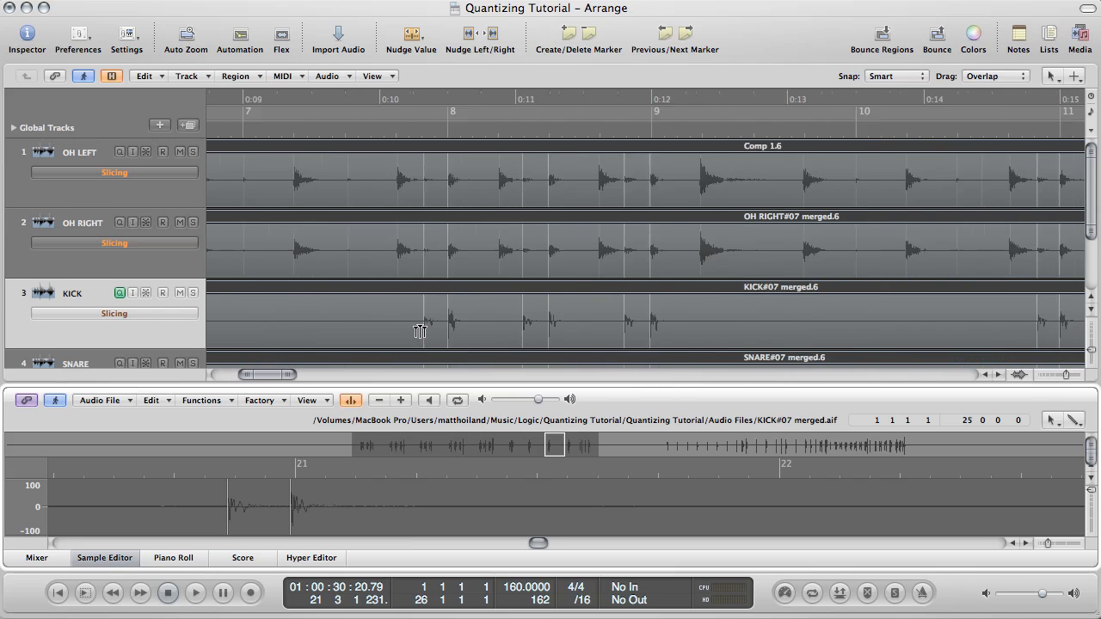
scroll("right", 3)
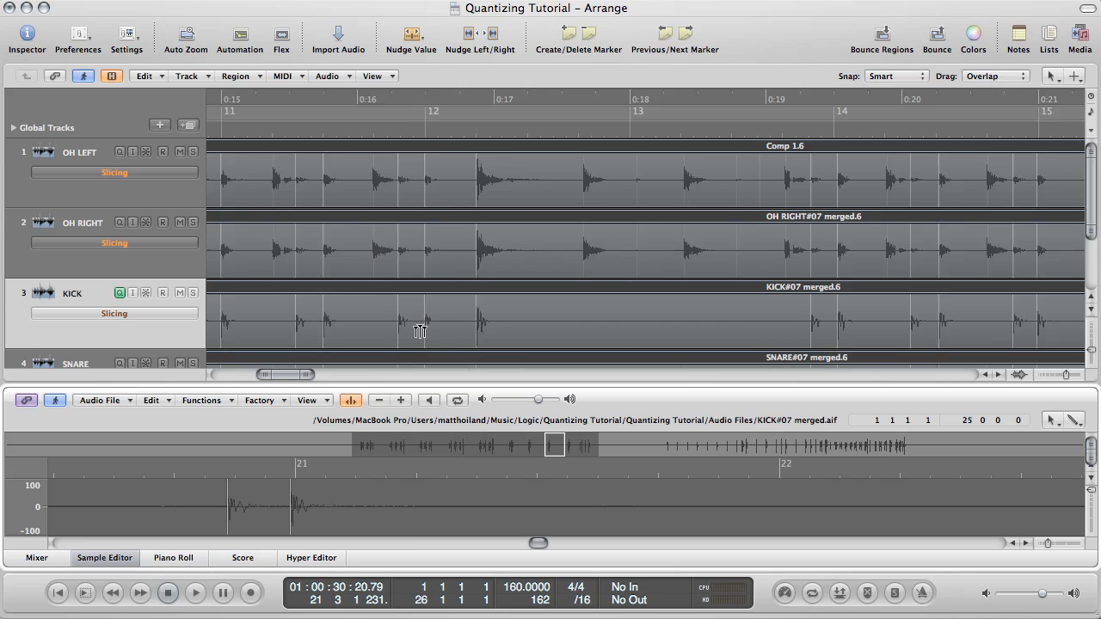
scroll("right", 3)
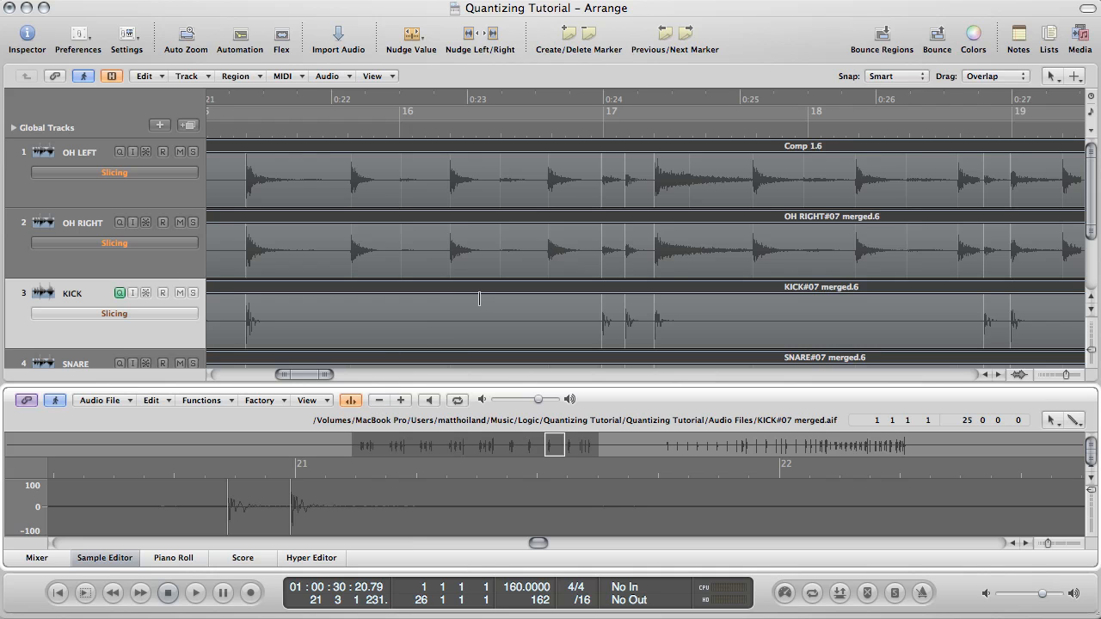
scroll("right", 3)
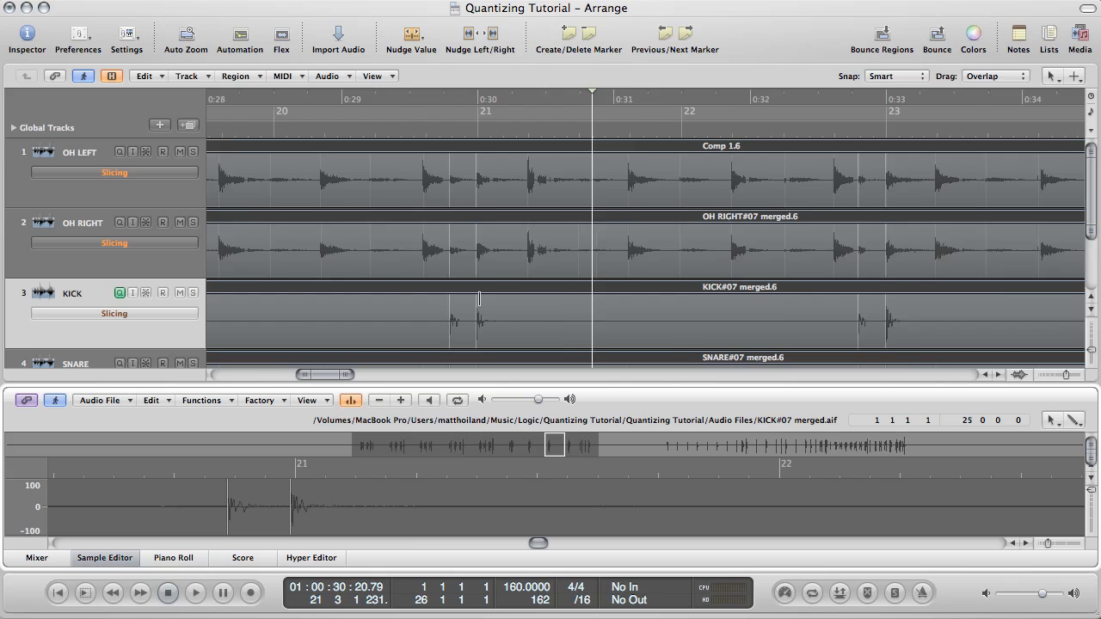
scroll("right", 3)
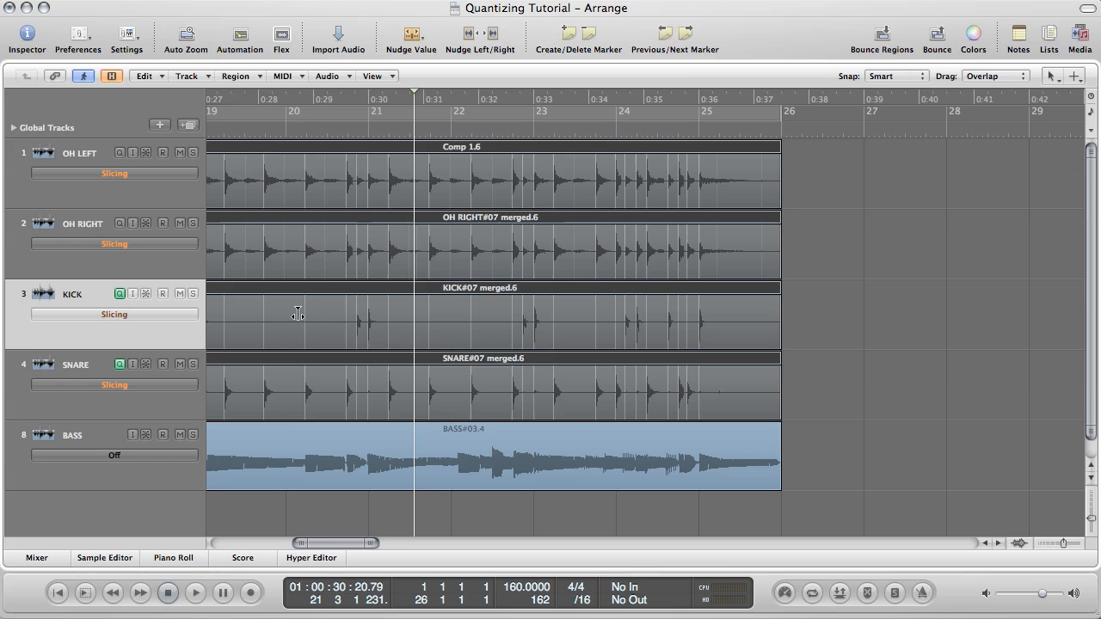
mouse_move(619, 296)
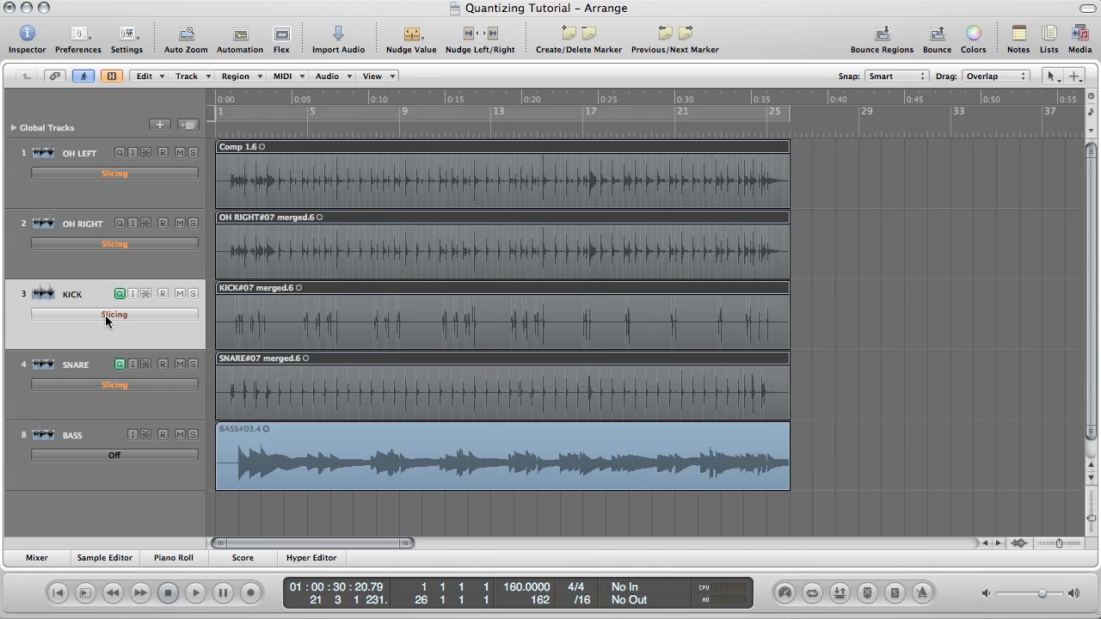
mouse_move(267, 161)
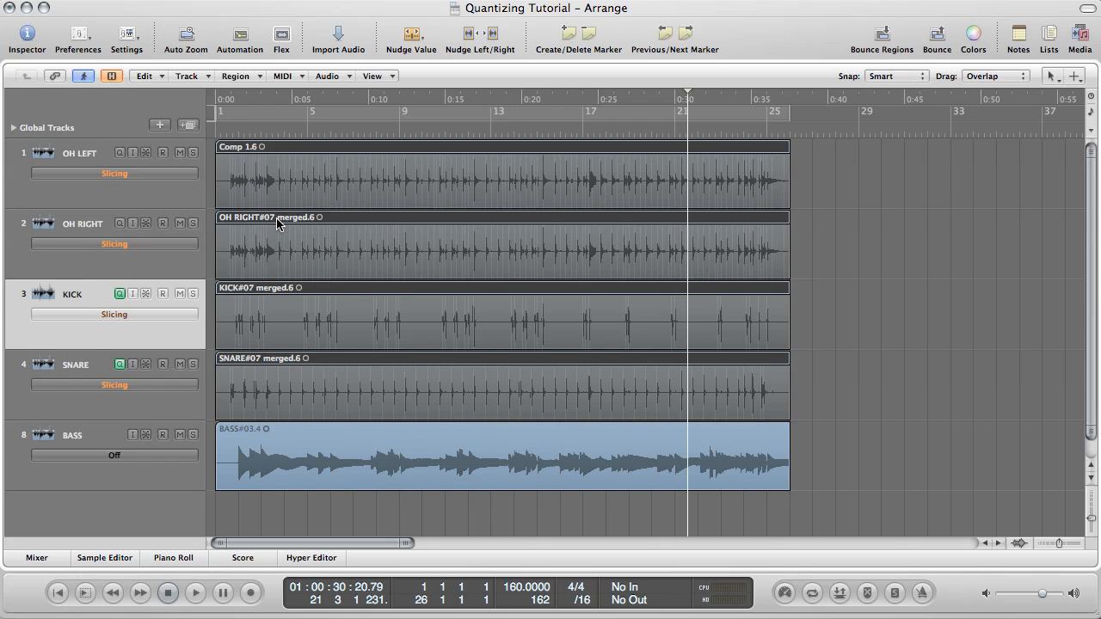
- Set the selected drum regions' Quantize to 1/8-Note in the Region Inspector, Q-Range 1/16
left_click(28, 38)
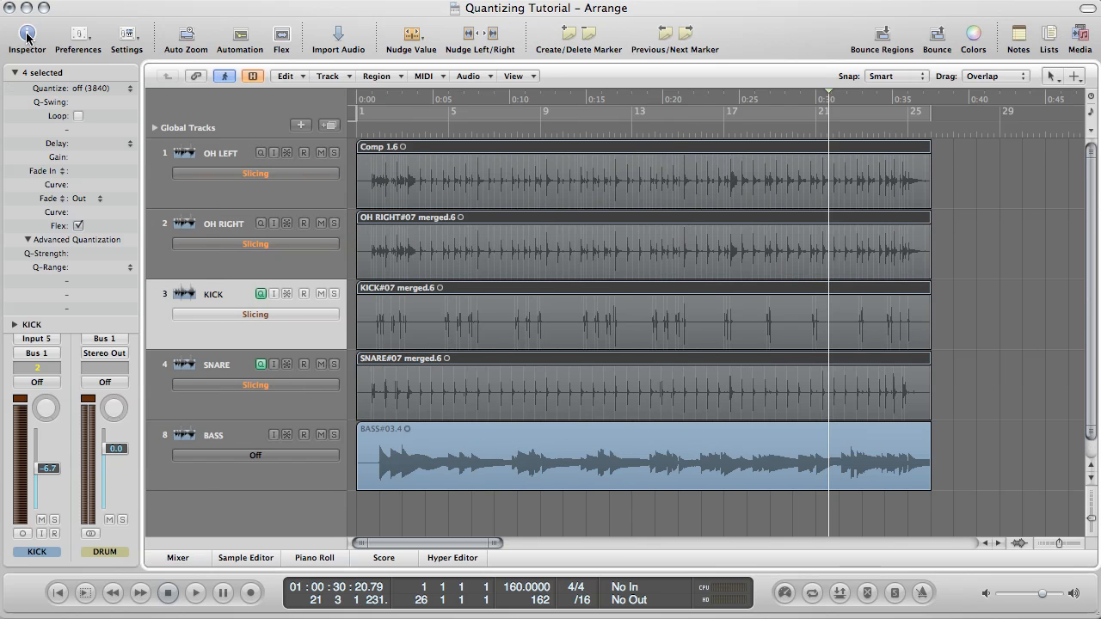
mouse_move(127, 161)
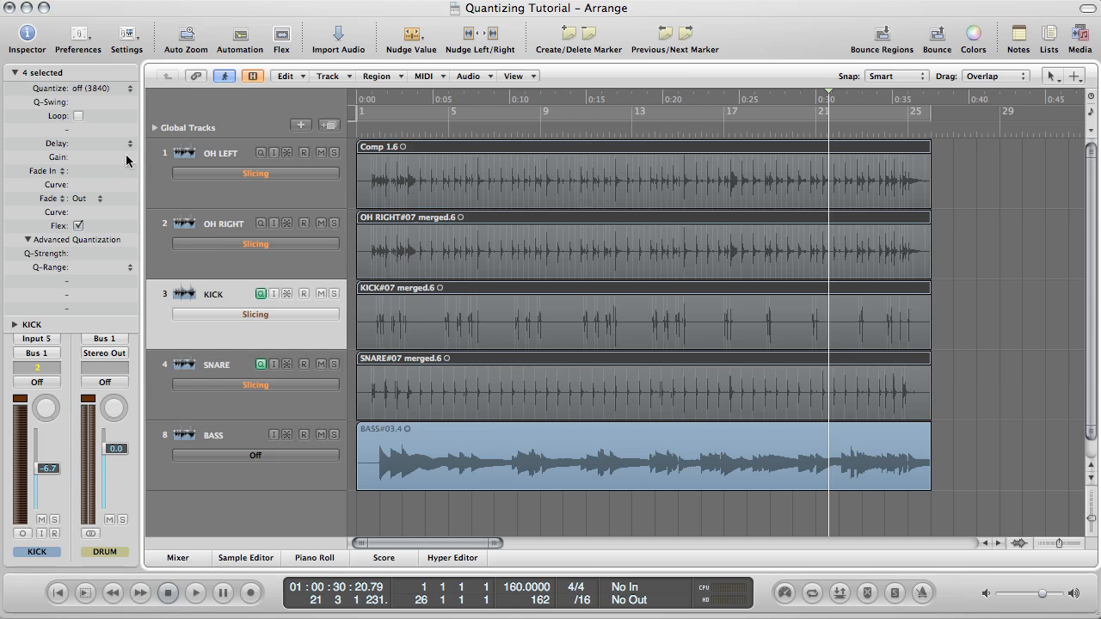
left_click(72, 88)
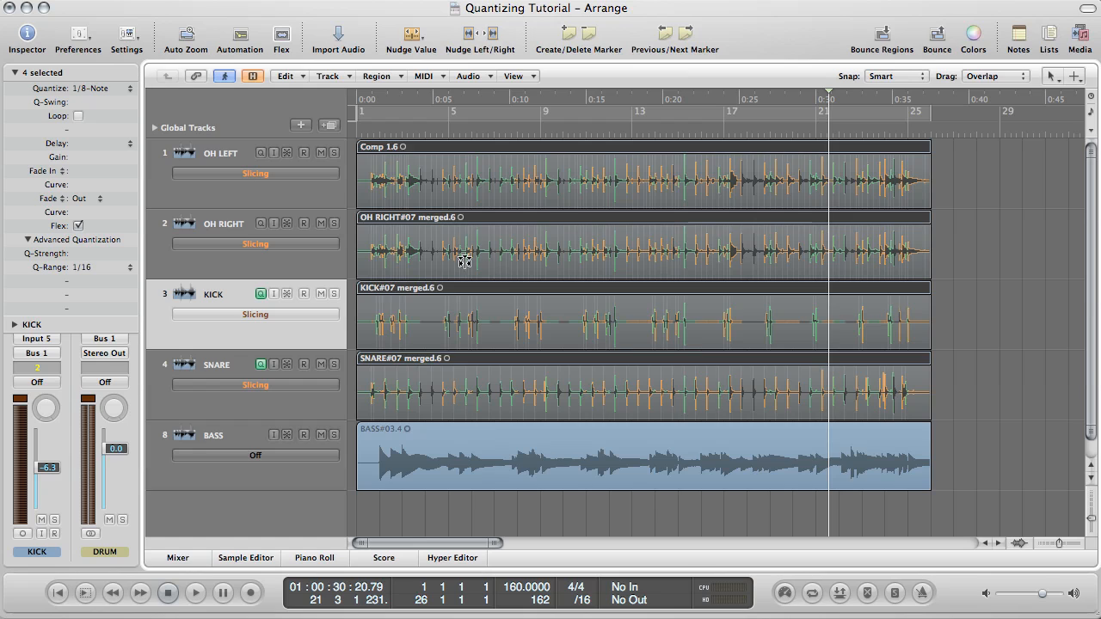
mouse_move(458, 251)
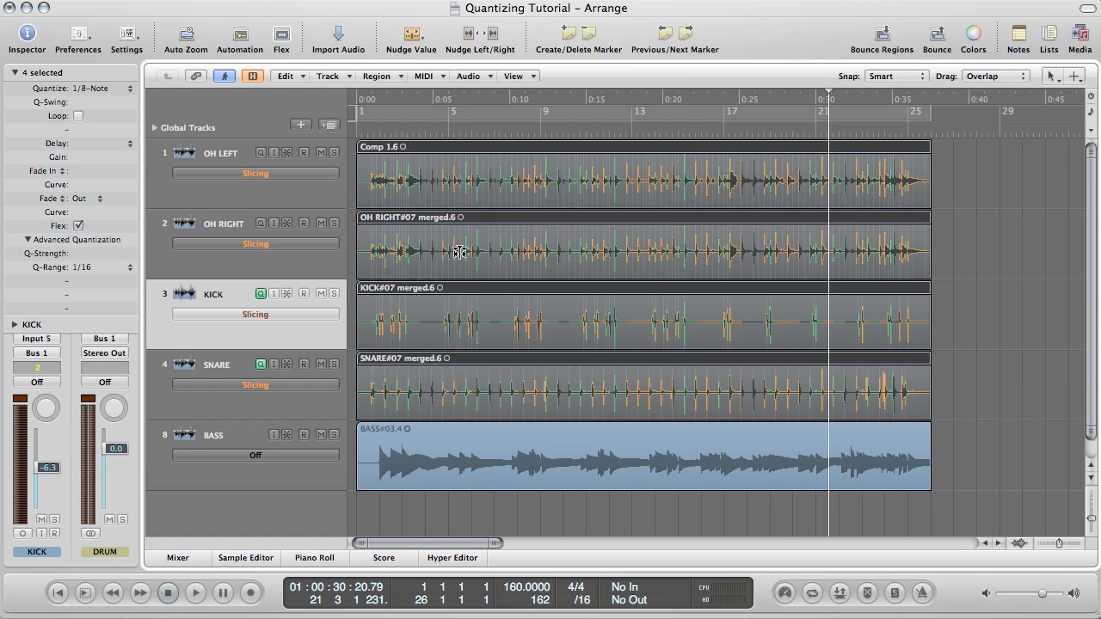
mouse_move(385, 165)
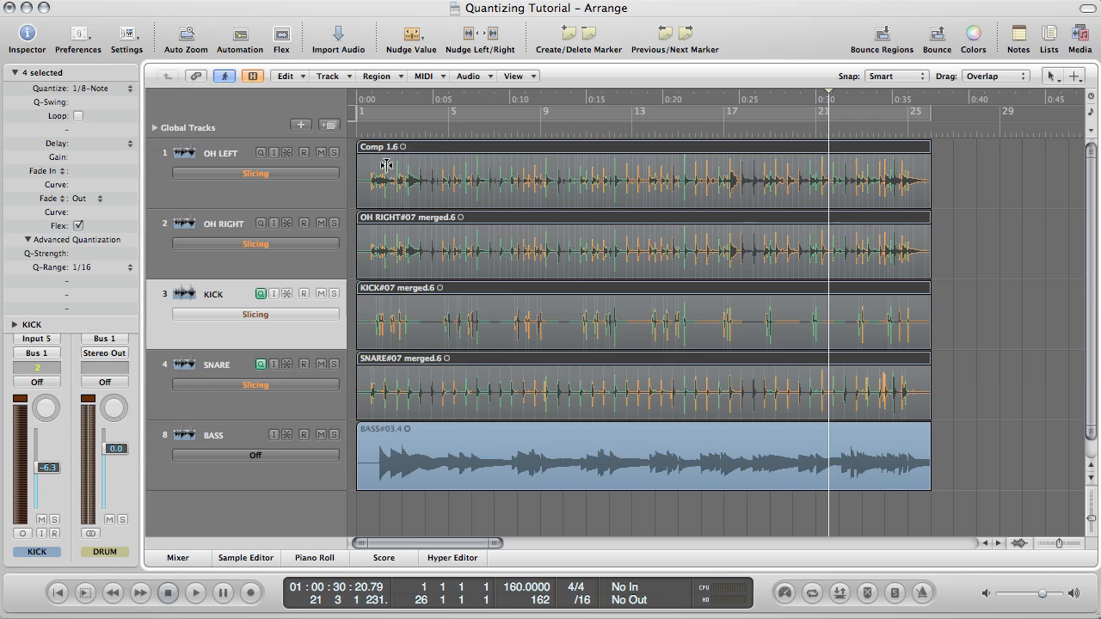
- Audition the quantized drums from the song start, then return the playhead to the beginning
left_click(375, 98)
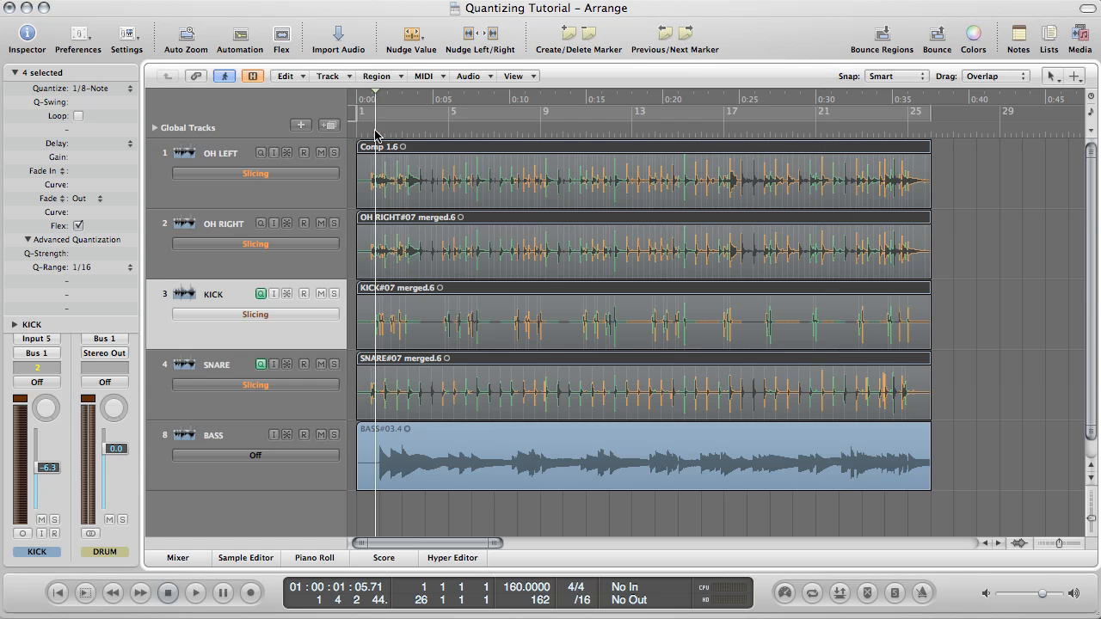
left_click(194, 592)
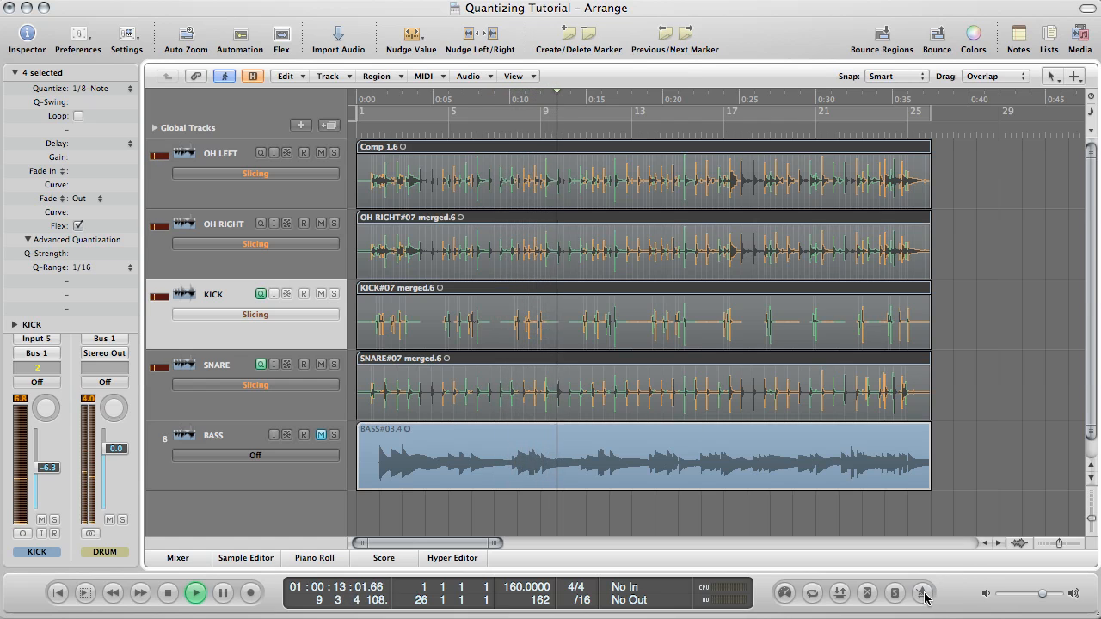
left_click(926, 592)
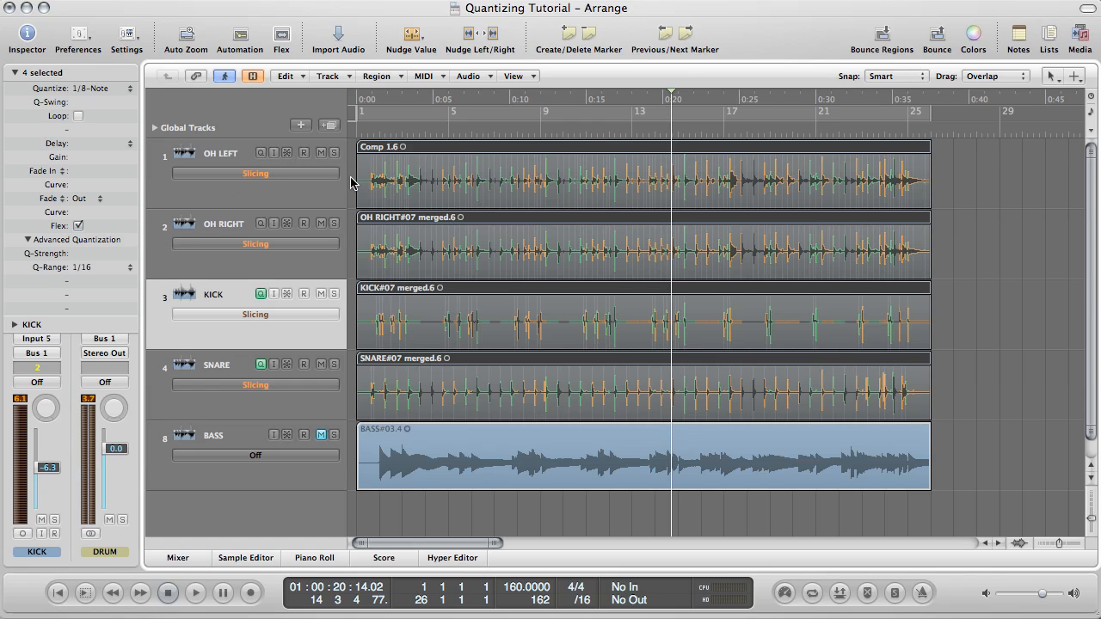
left_click(372, 100)
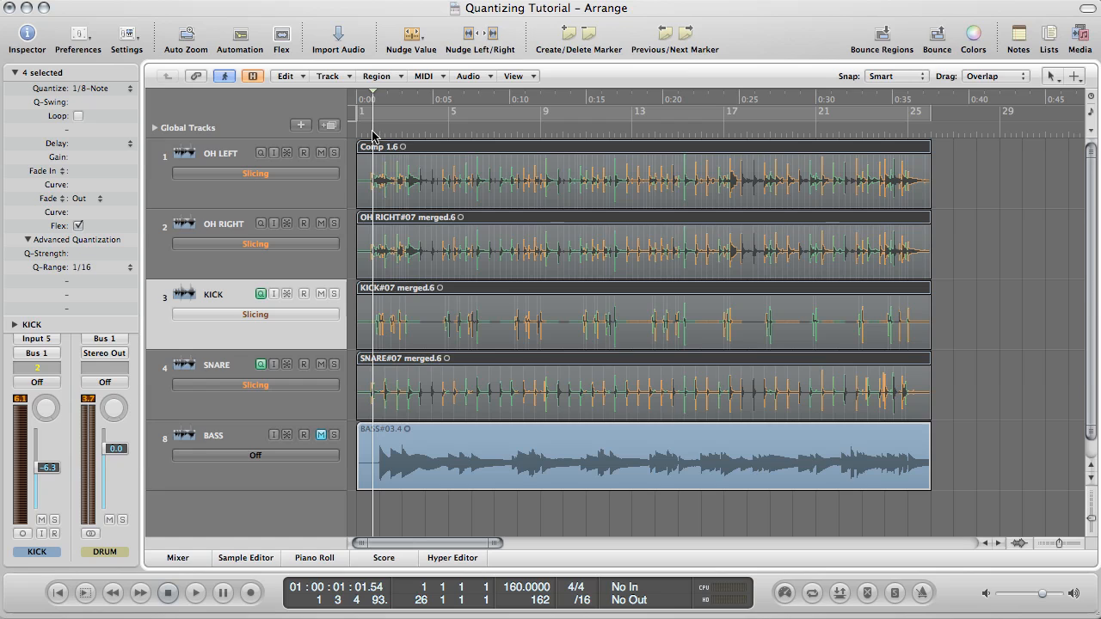
mouse_move(368, 136)
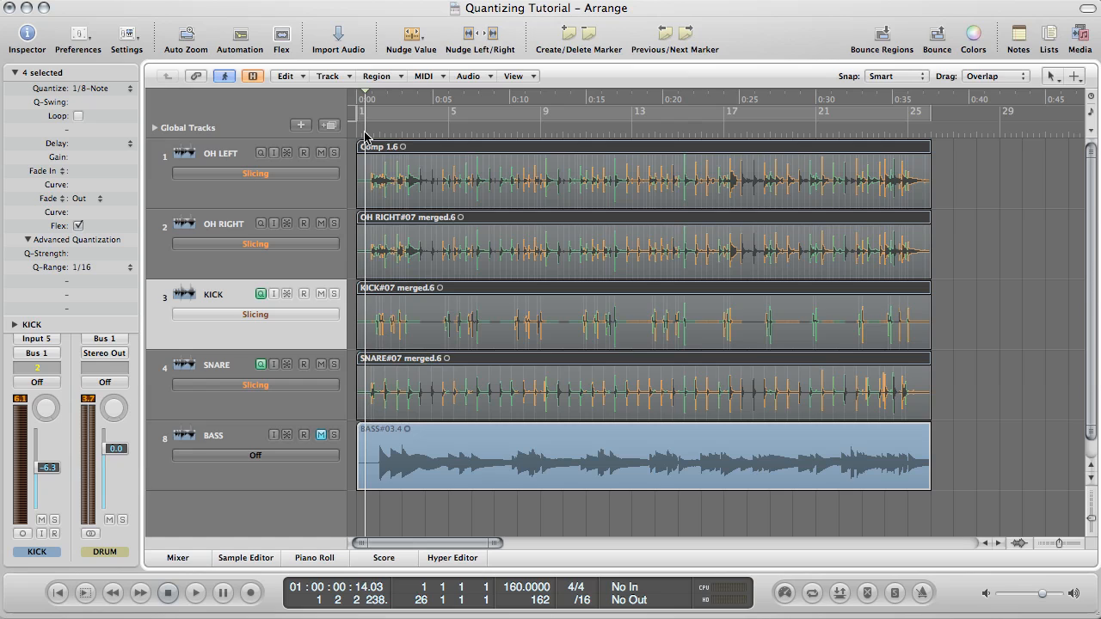
mouse_move(240, 213)
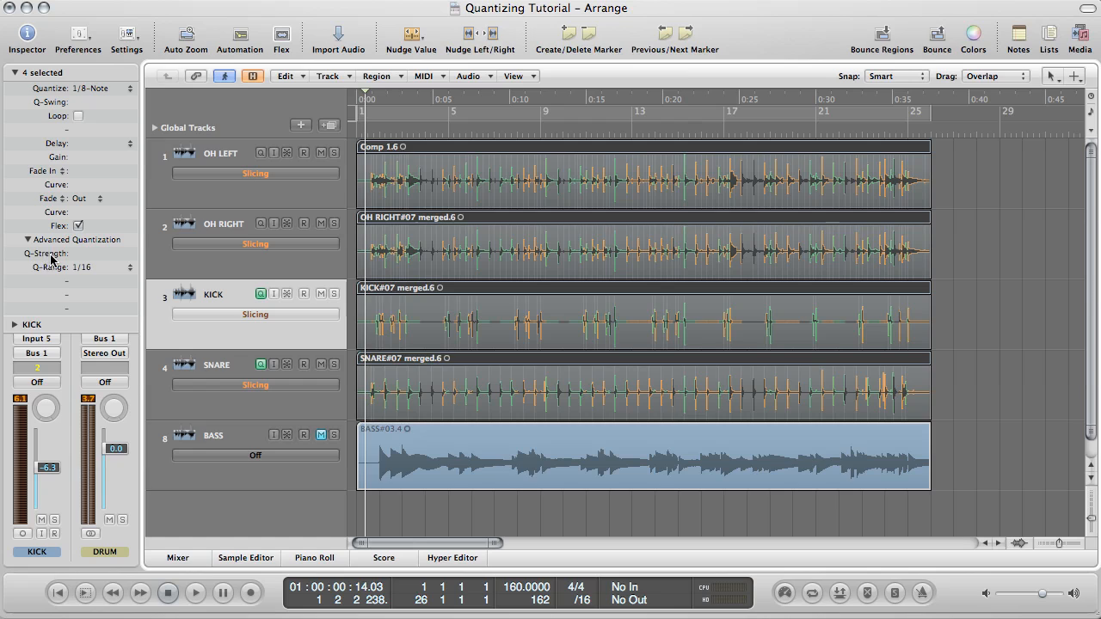
mouse_move(92, 260)
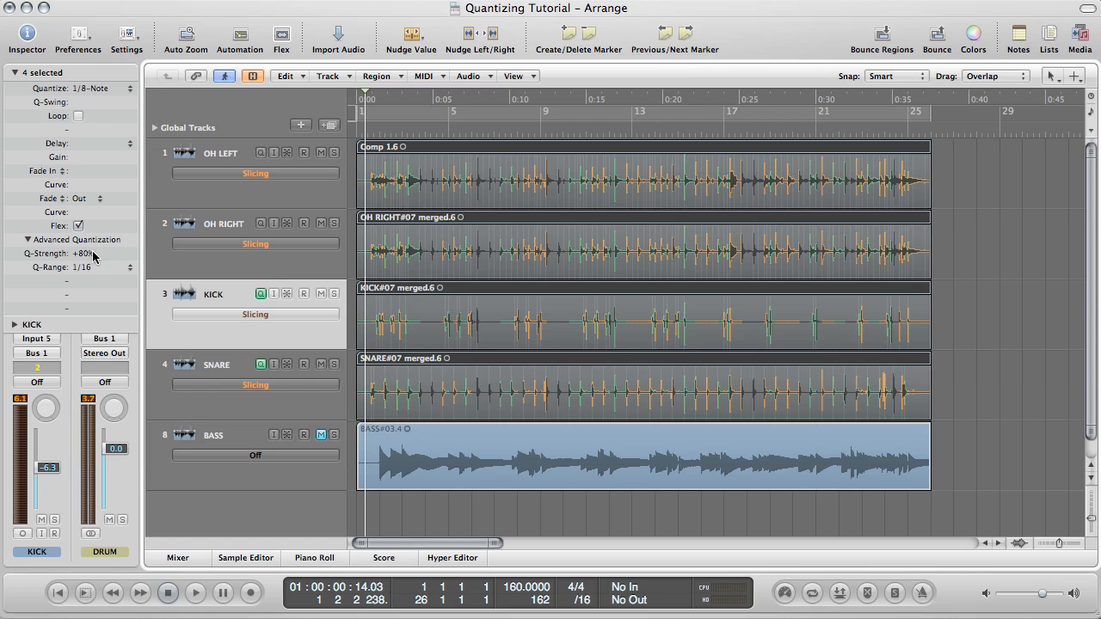
- Lower the drum regions' Q-Strength to +75% and play back the result
left_click_drag(83, 255, 82, 267)
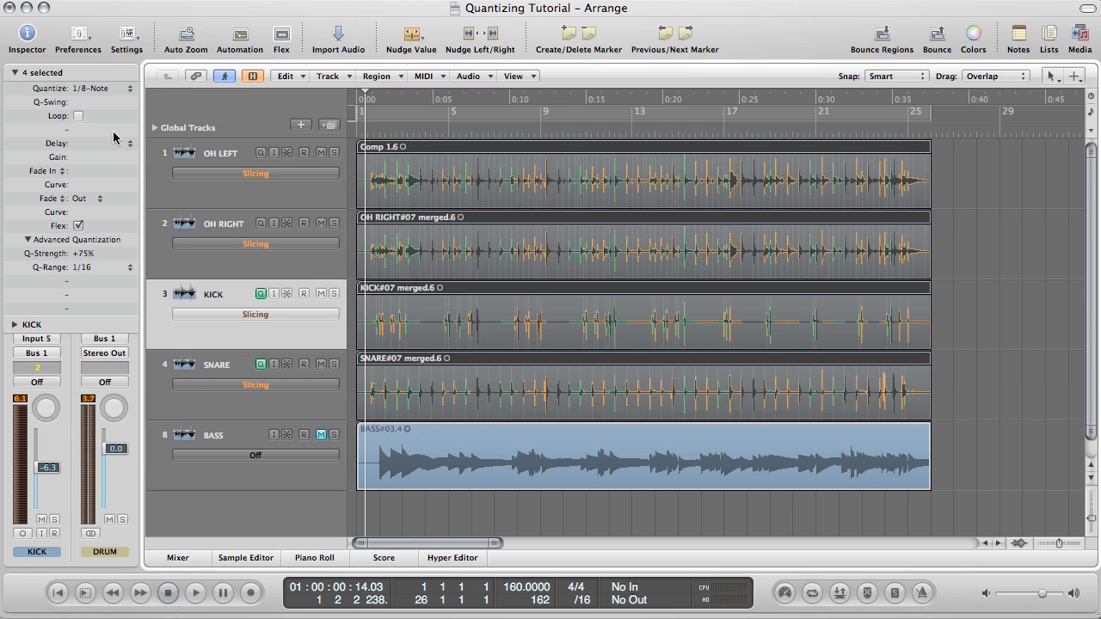
left_click(194, 591)
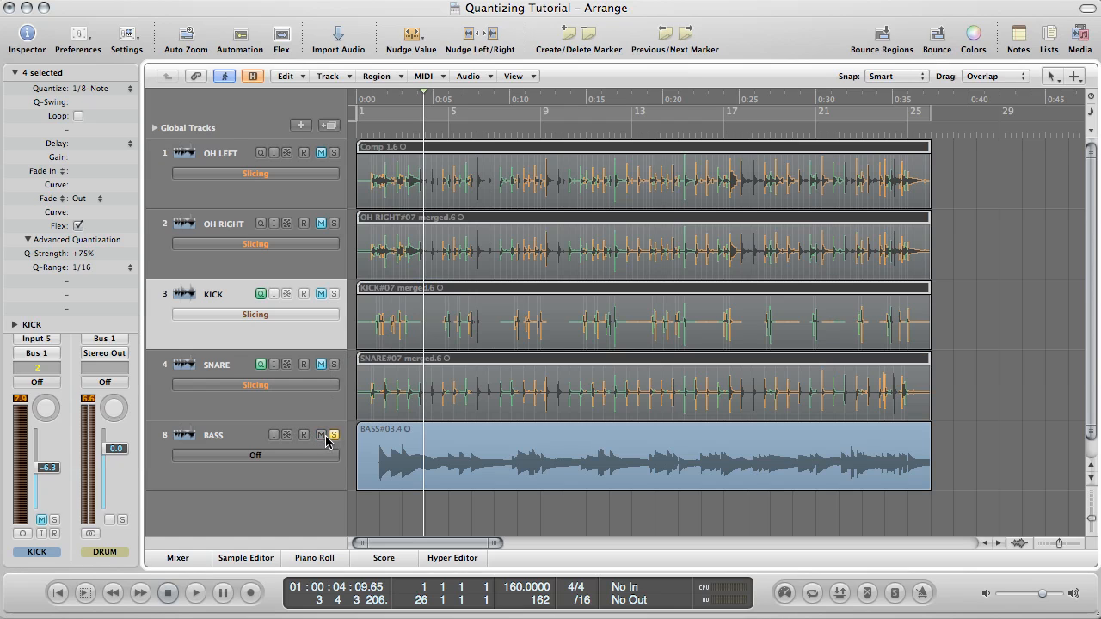
- Choose Monophonic flex mode for the bass track
left_click(254, 454)
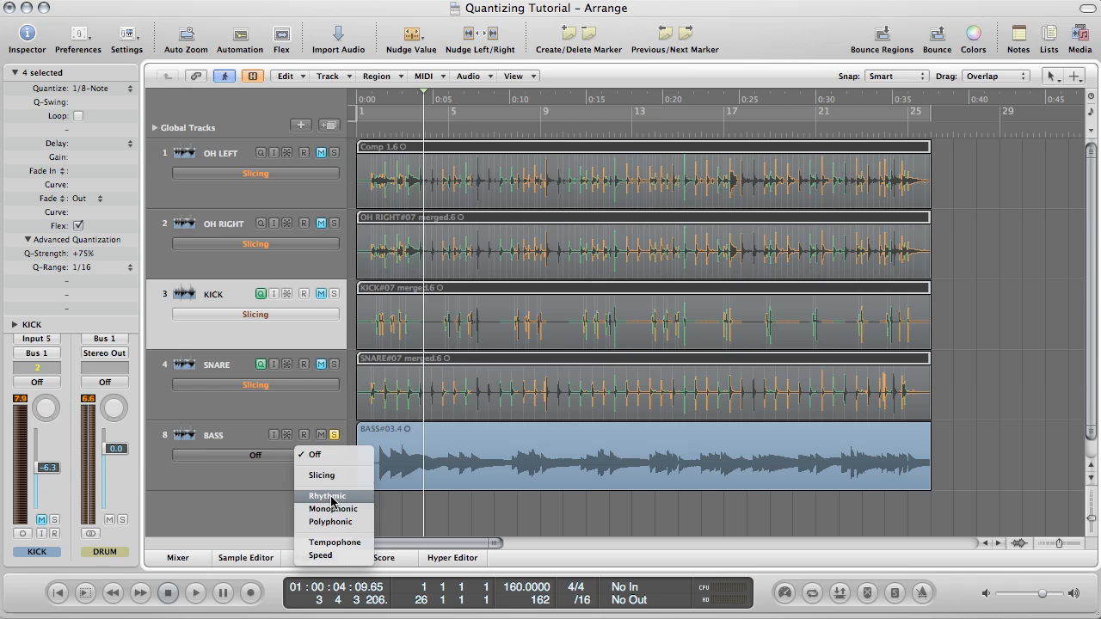
mouse_move(333, 509)
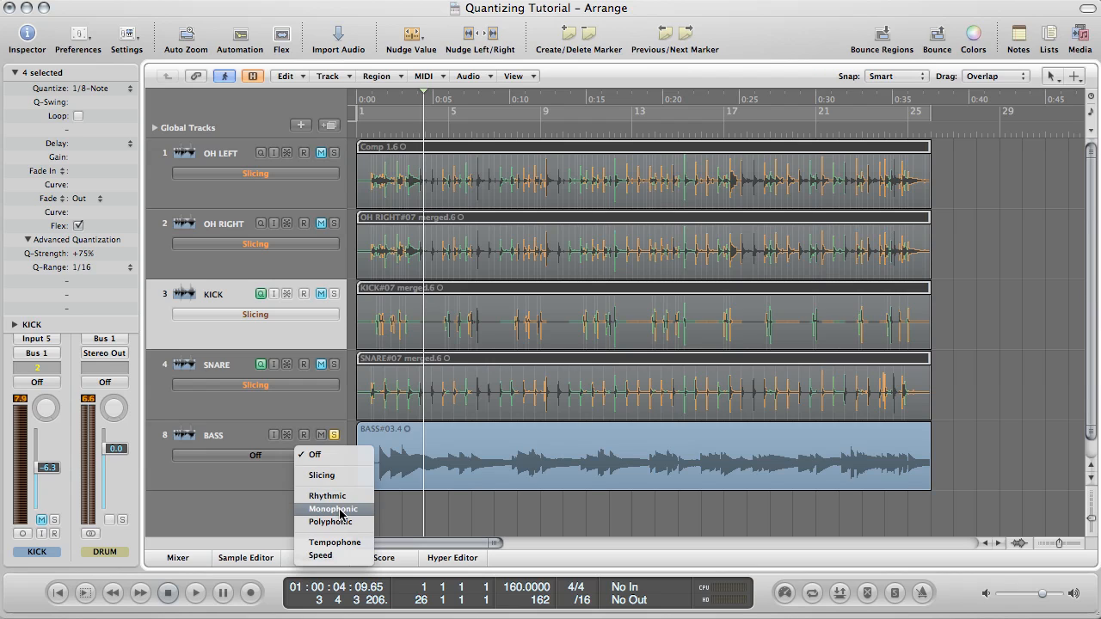
left_click(332, 509)
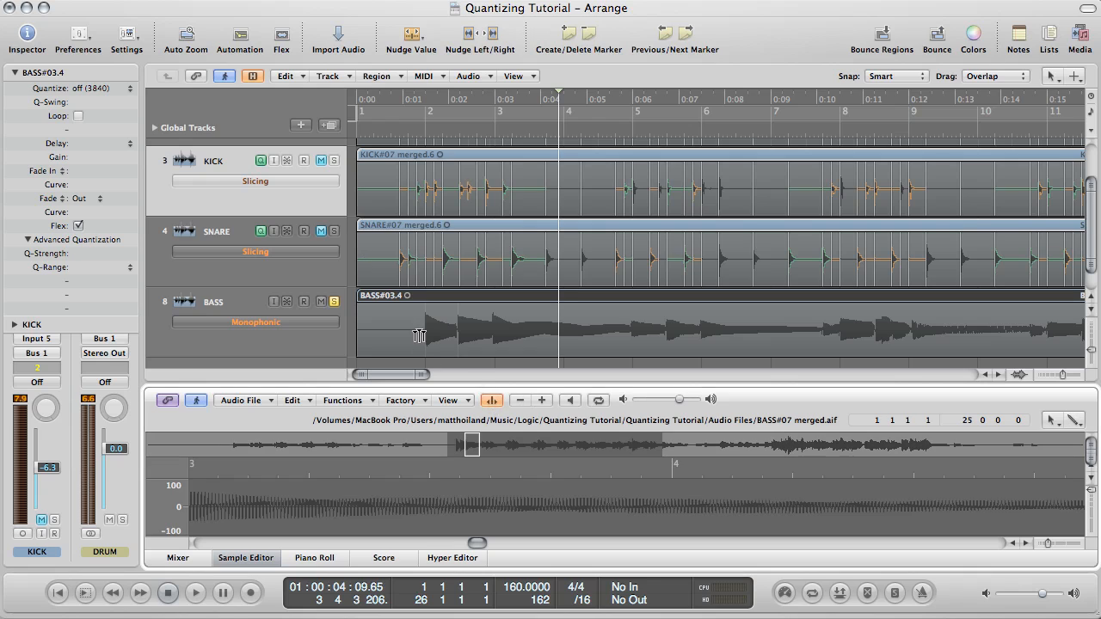
mouse_move(623, 376)
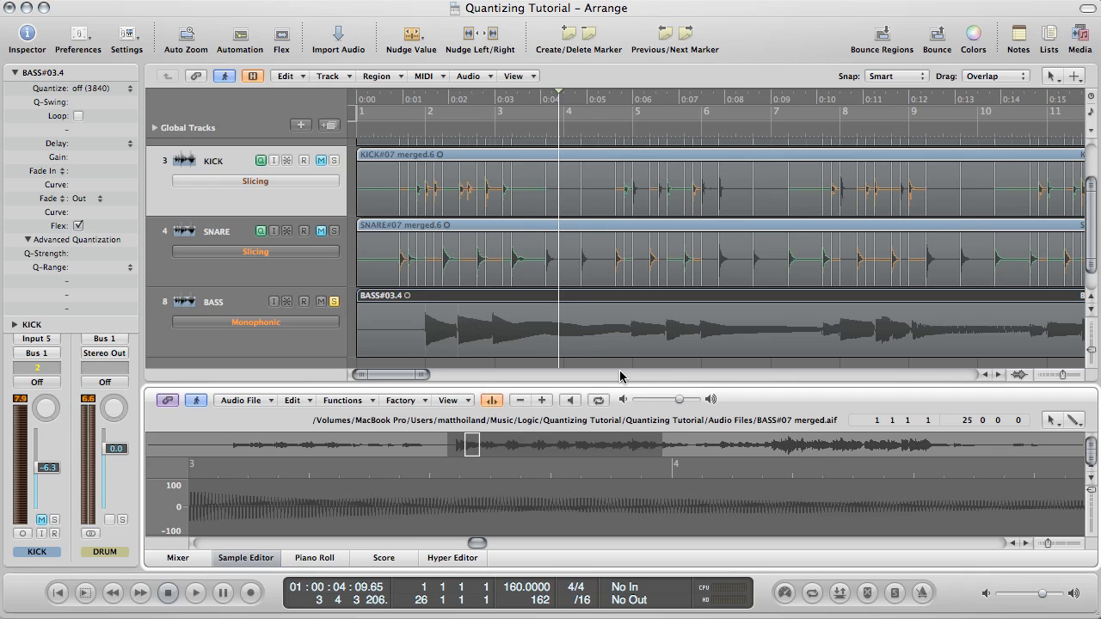
mouse_move(677, 306)
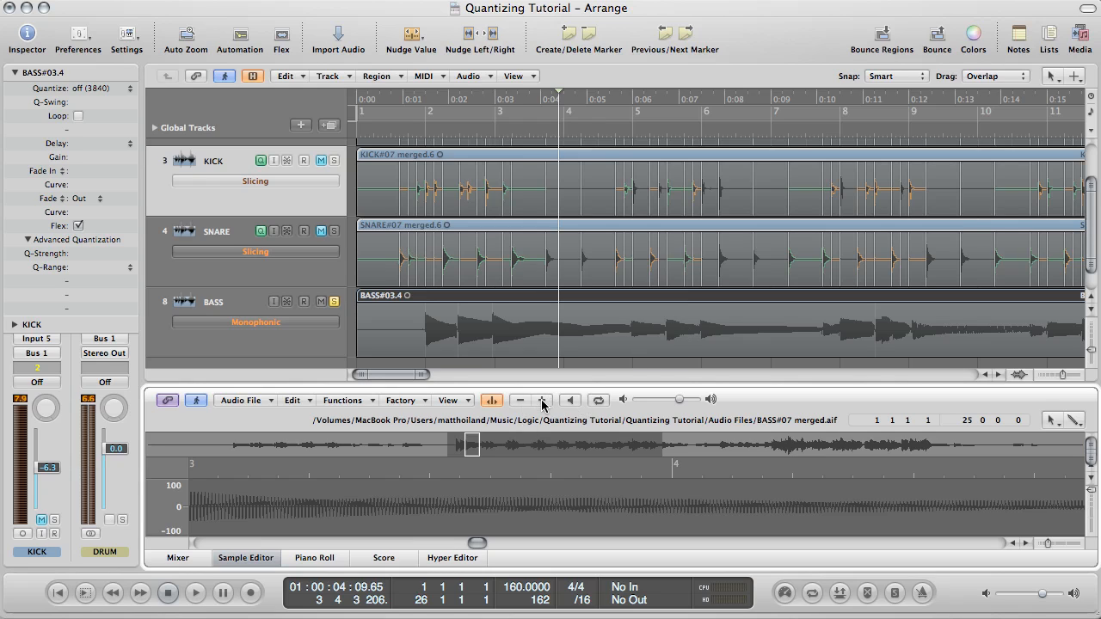
left_click(108, 519)
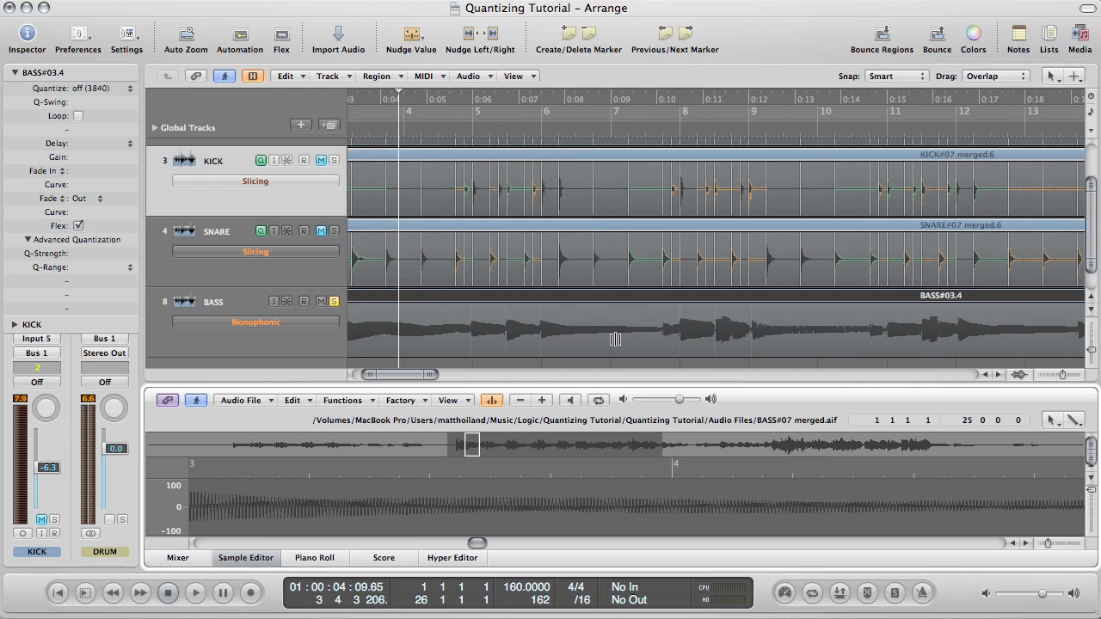
scroll("right", 3)
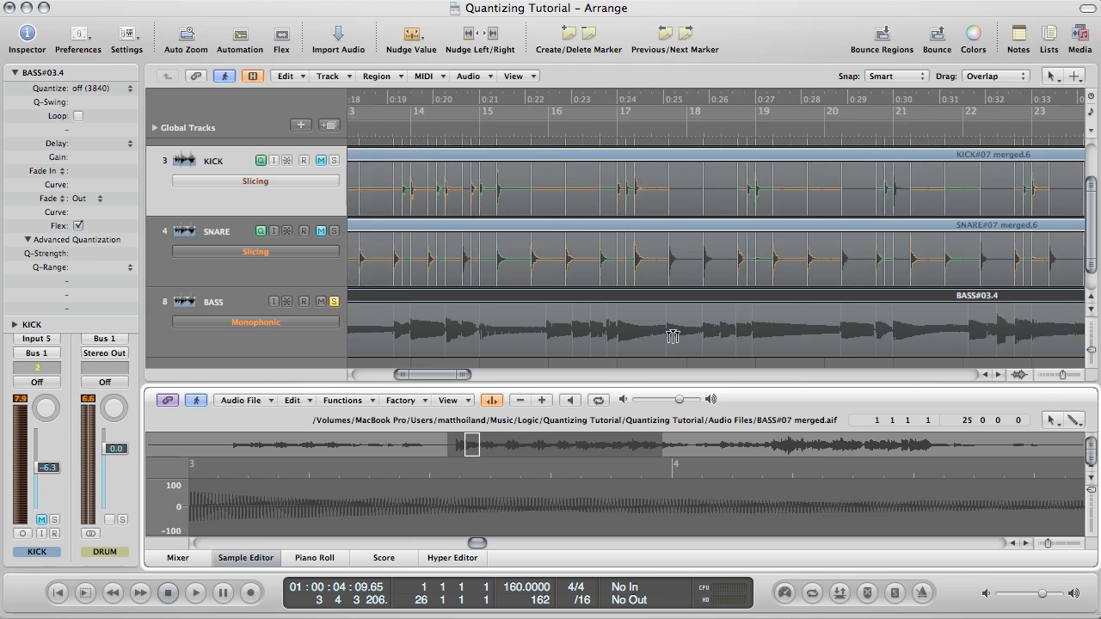
scroll("right", 3)
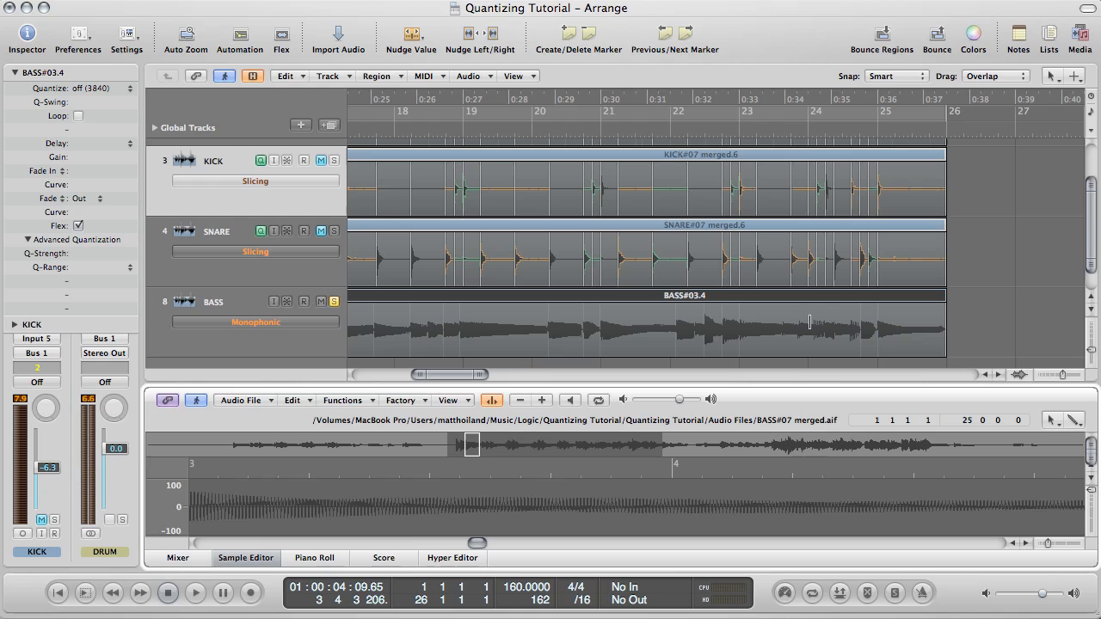
scroll("left", 3)
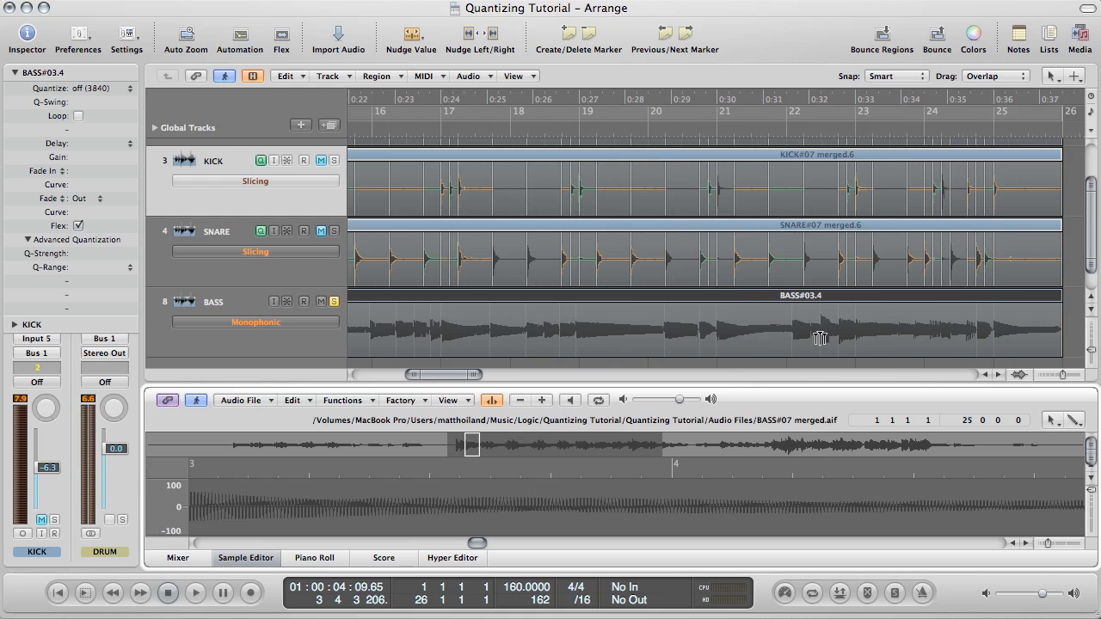
scroll("left", 3)
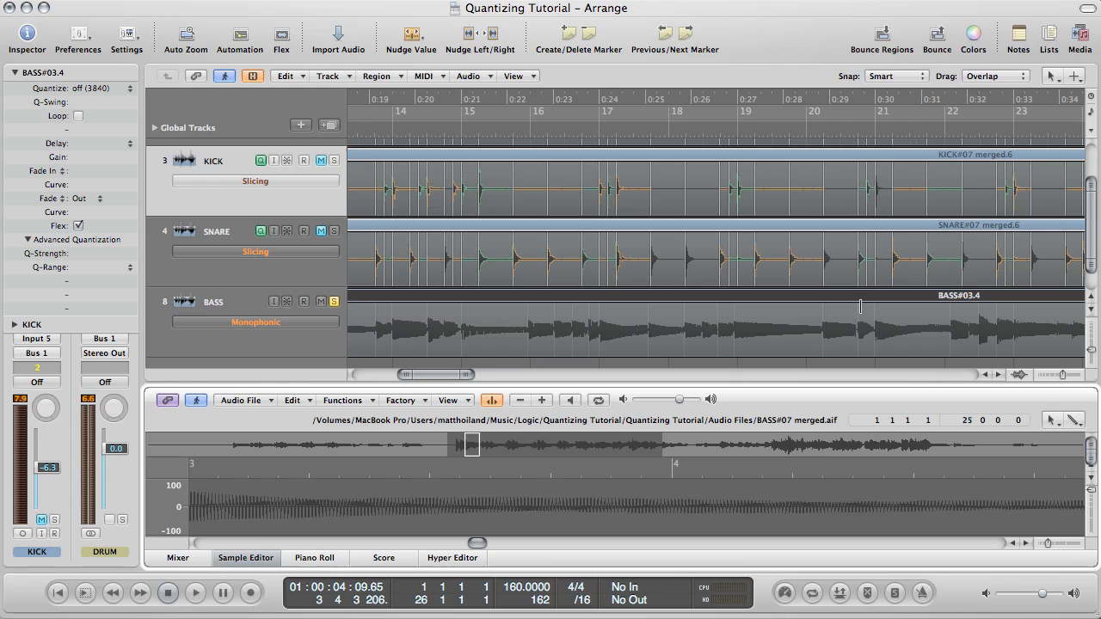
mouse_move(742, 320)
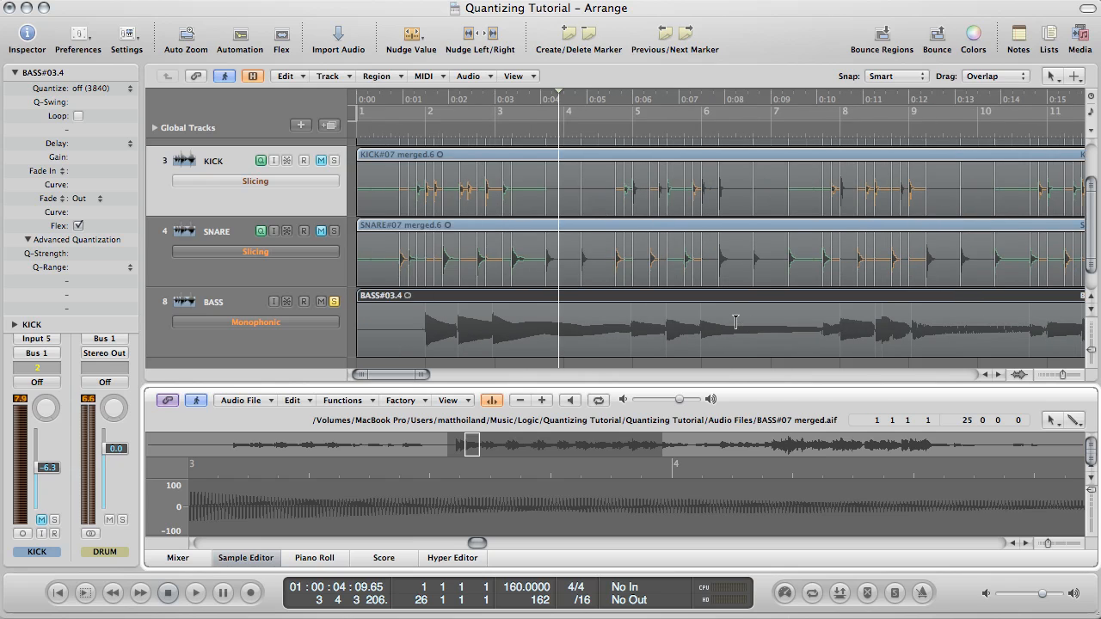
mouse_move(650, 327)
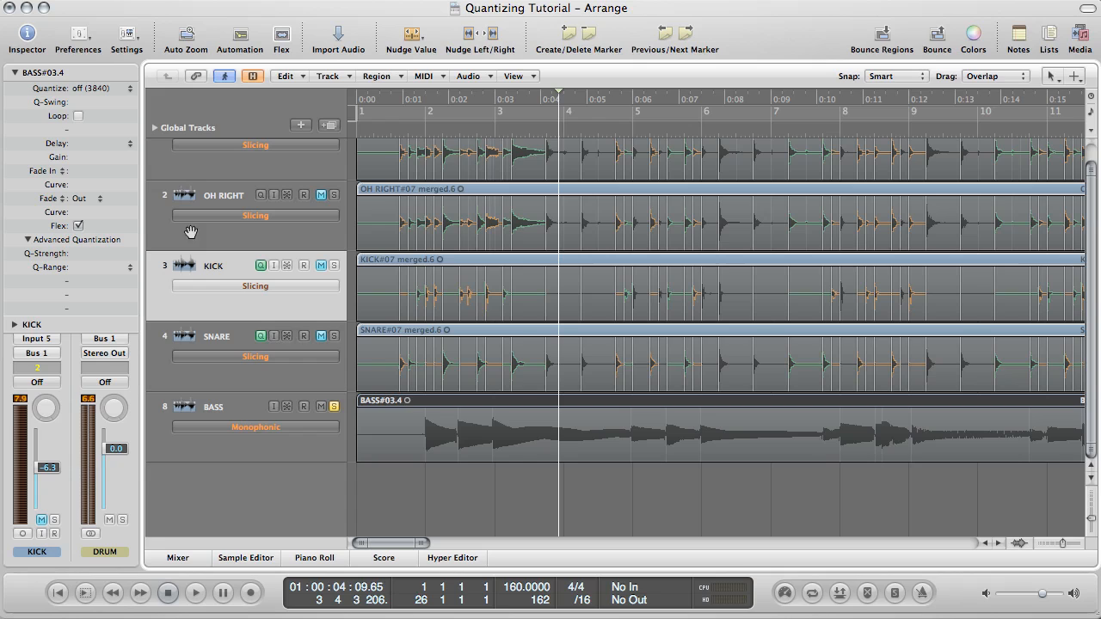
- Set the bass region's Quantize to 1/8-Note with a 1/16 Q-Range
left_click(73, 88)
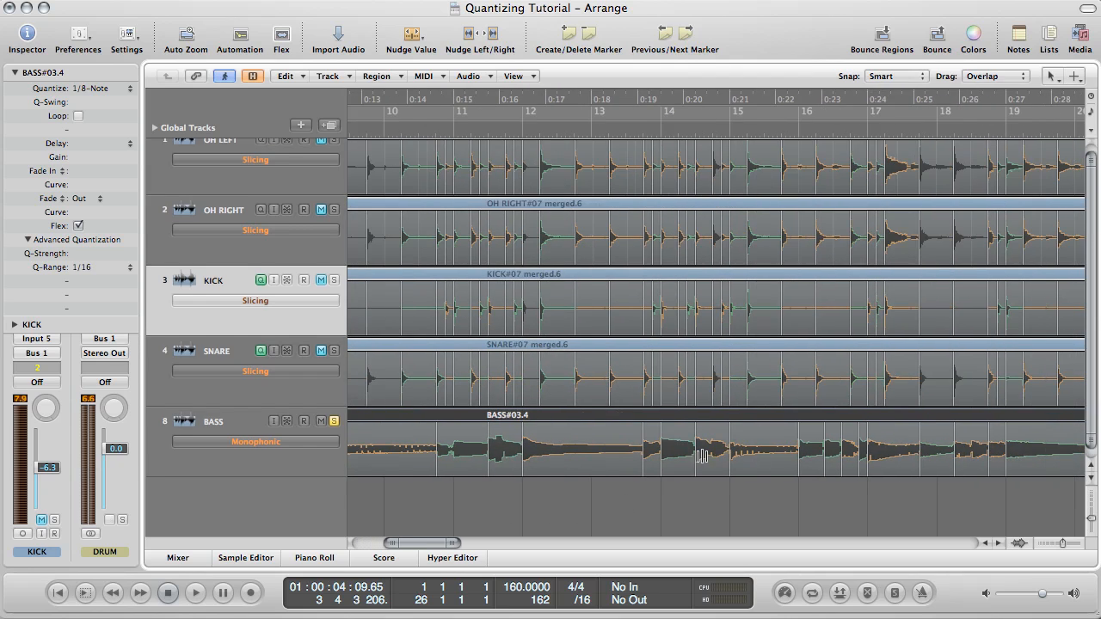
mouse_move(777, 438)
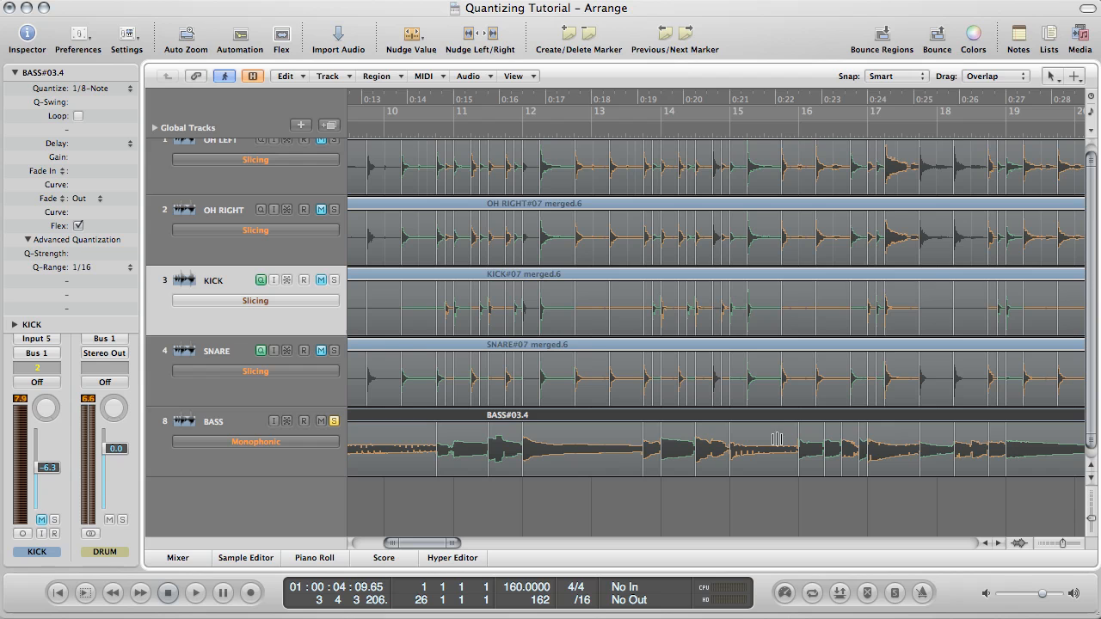
scroll("right", 3)
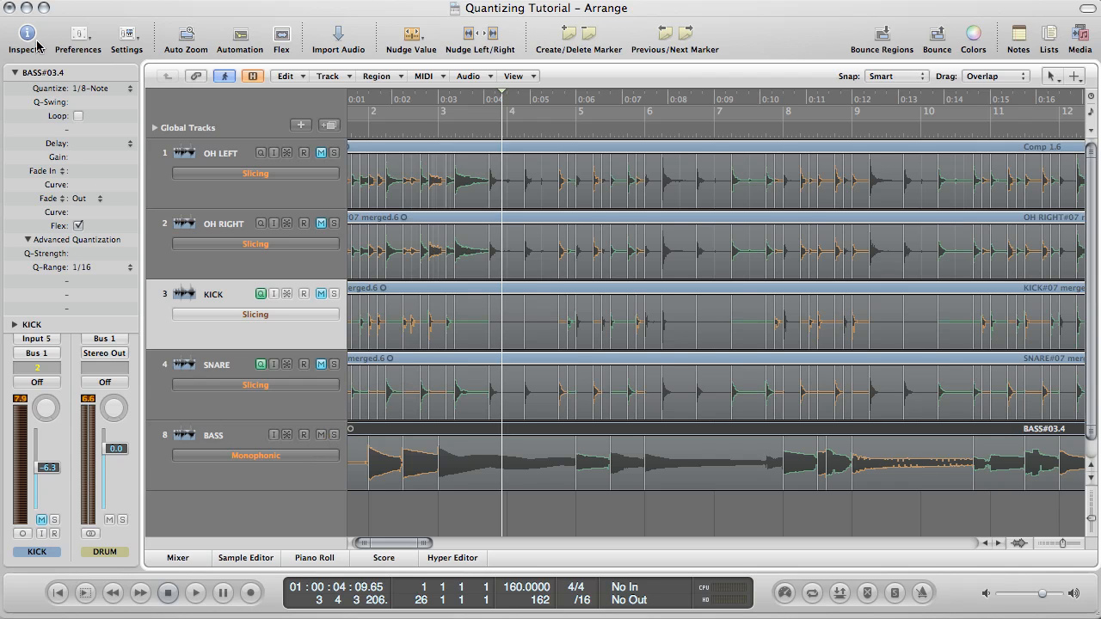
- Hide the inspector and play the quantized drums and bass from bar 7
left_click(27, 33)
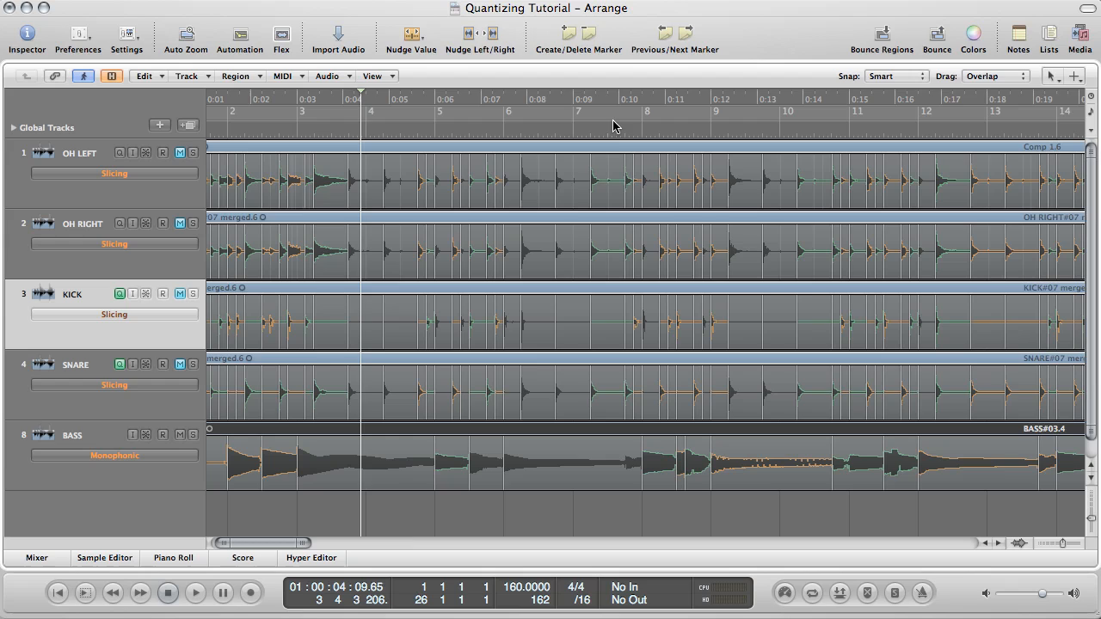
left_click(578, 99)
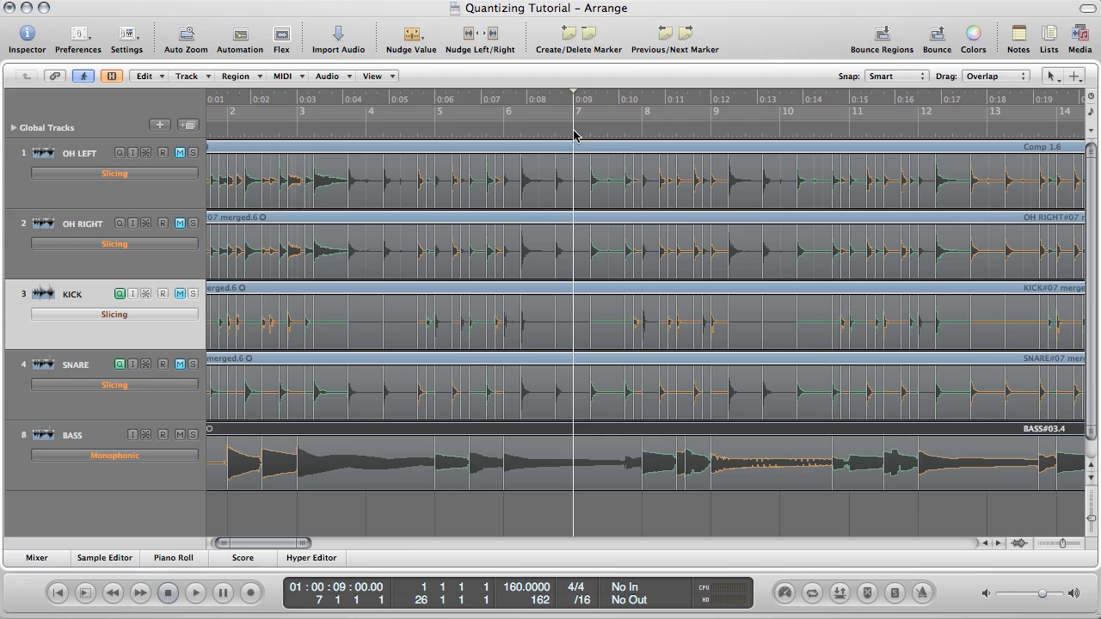
left_click(194, 591)
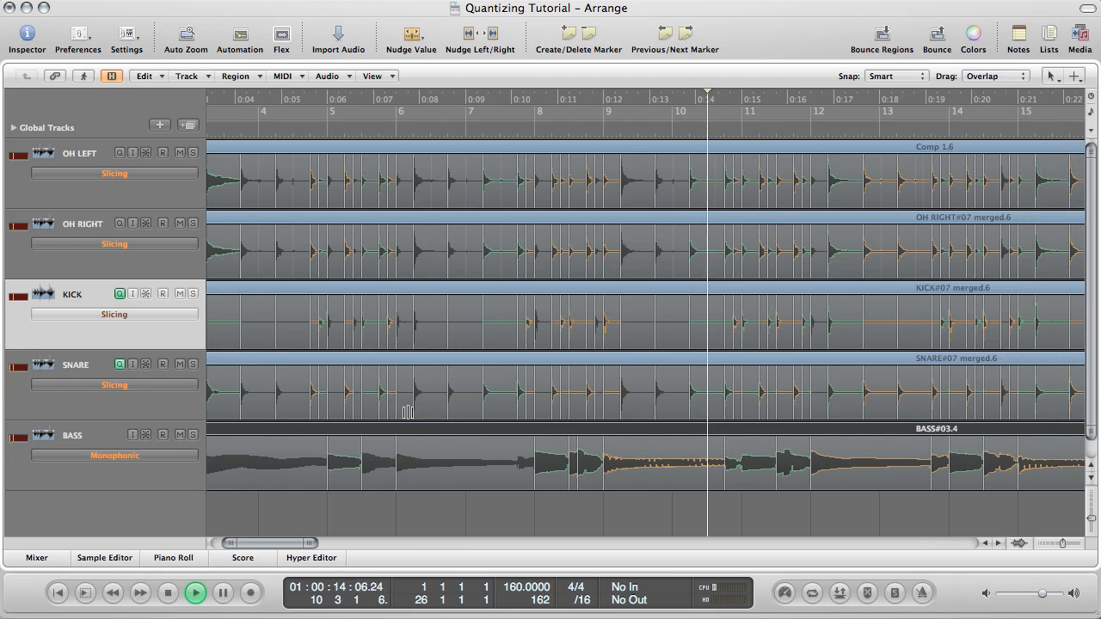
scroll("right", 3)
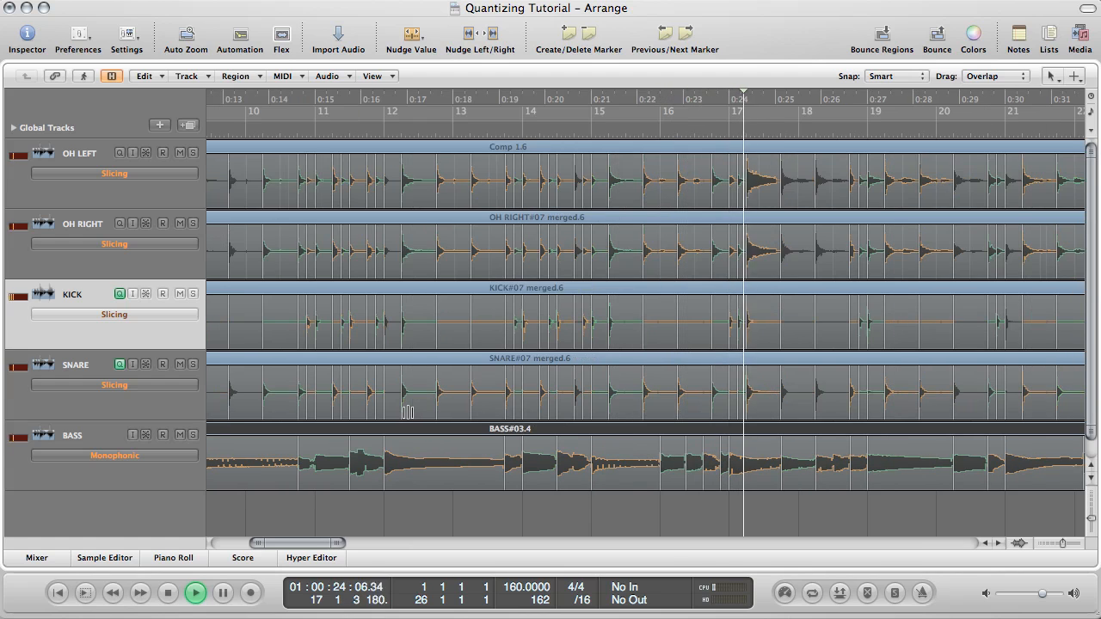
scroll("right", 3)
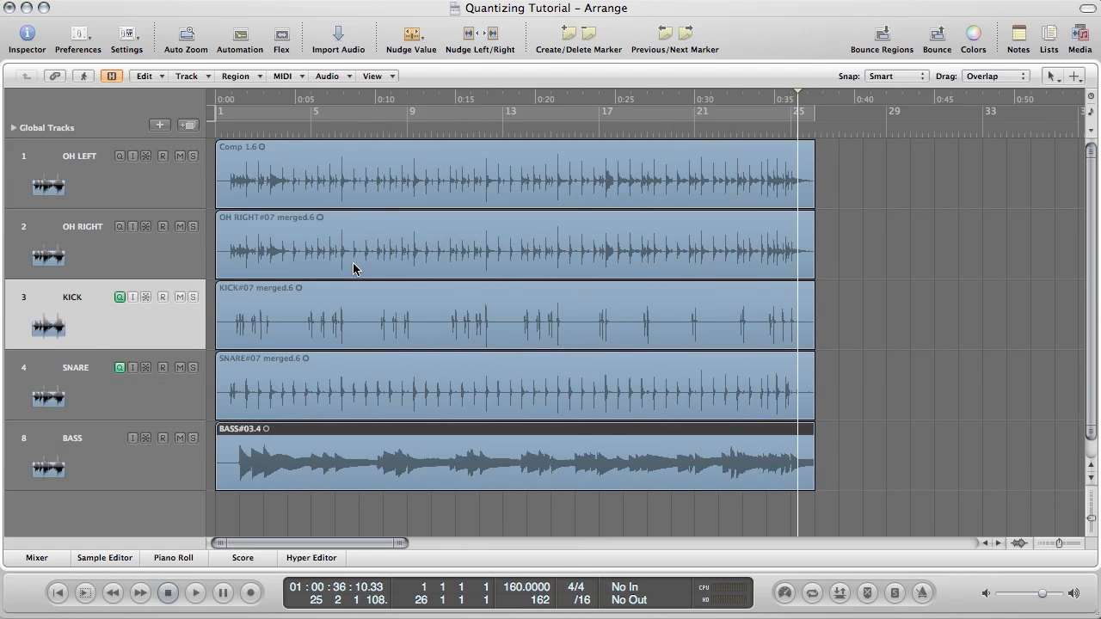
- Show the mixer with all channels
left_click(36, 557)
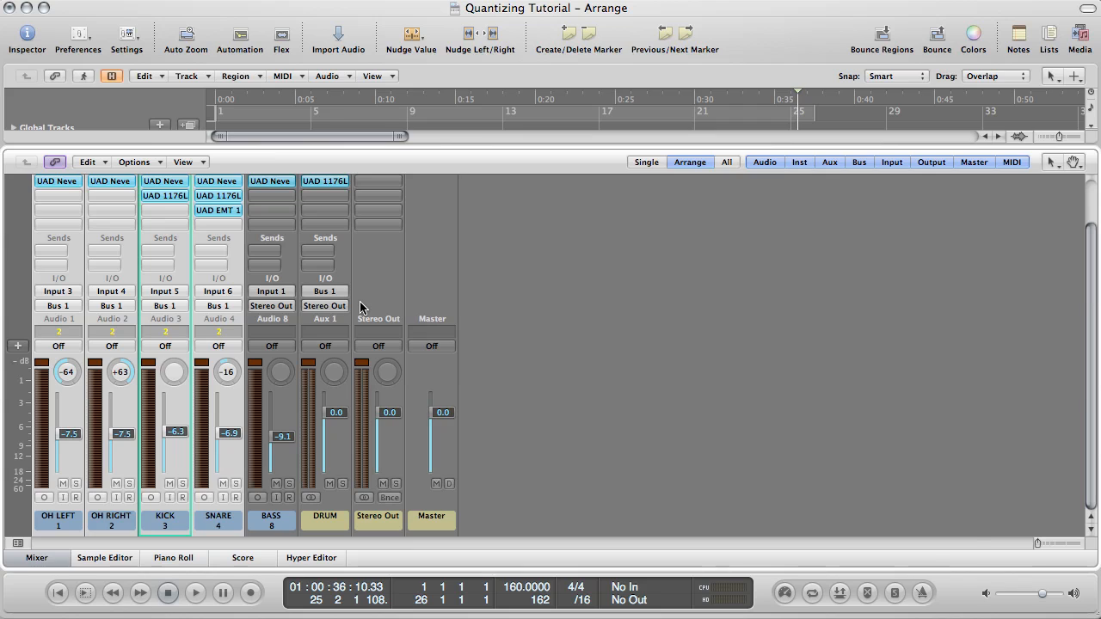